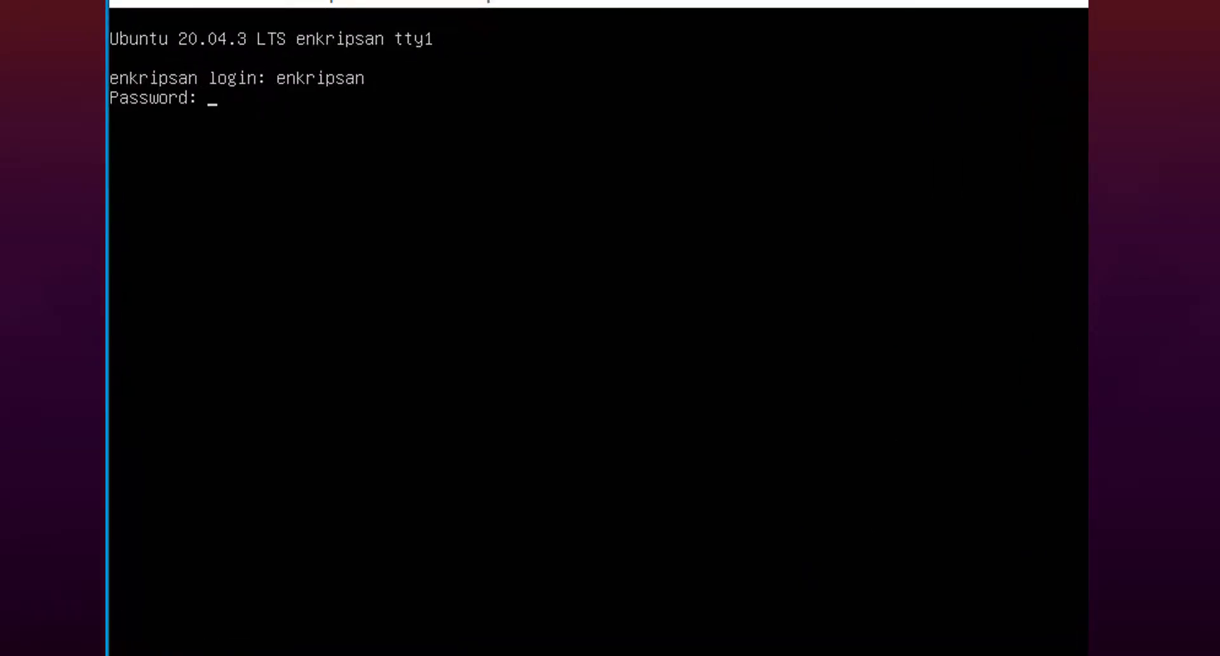
Log in as enkripsan on the tty1 console with the account password.
key(Enter)
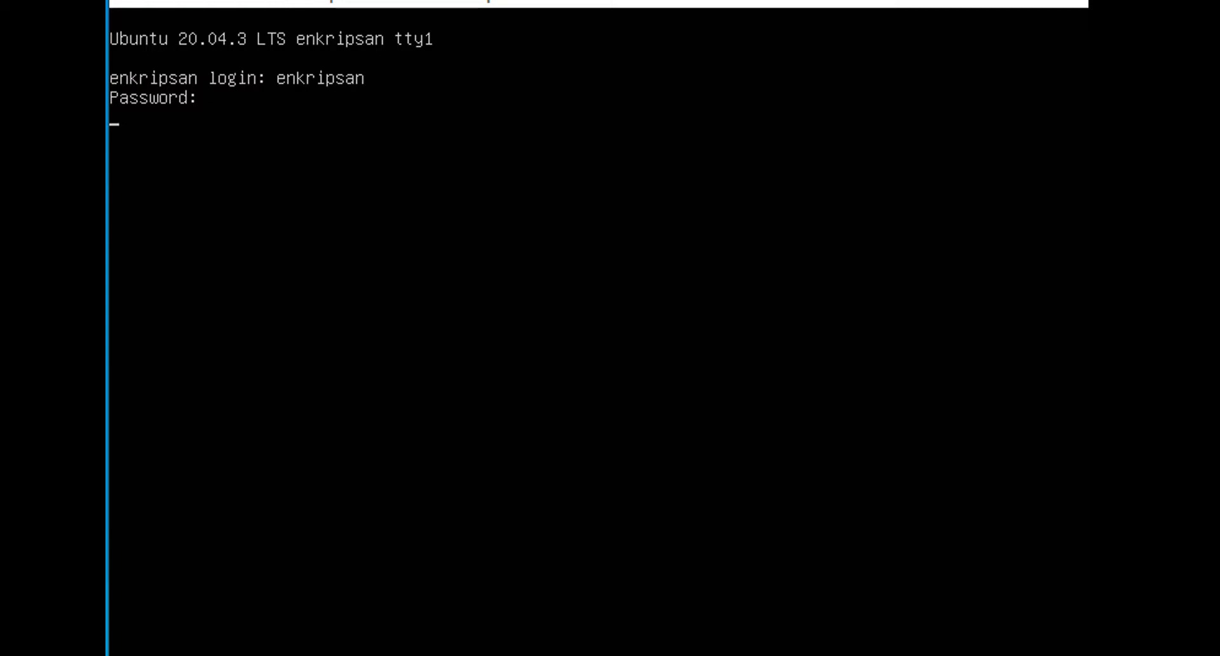
key(Enter)
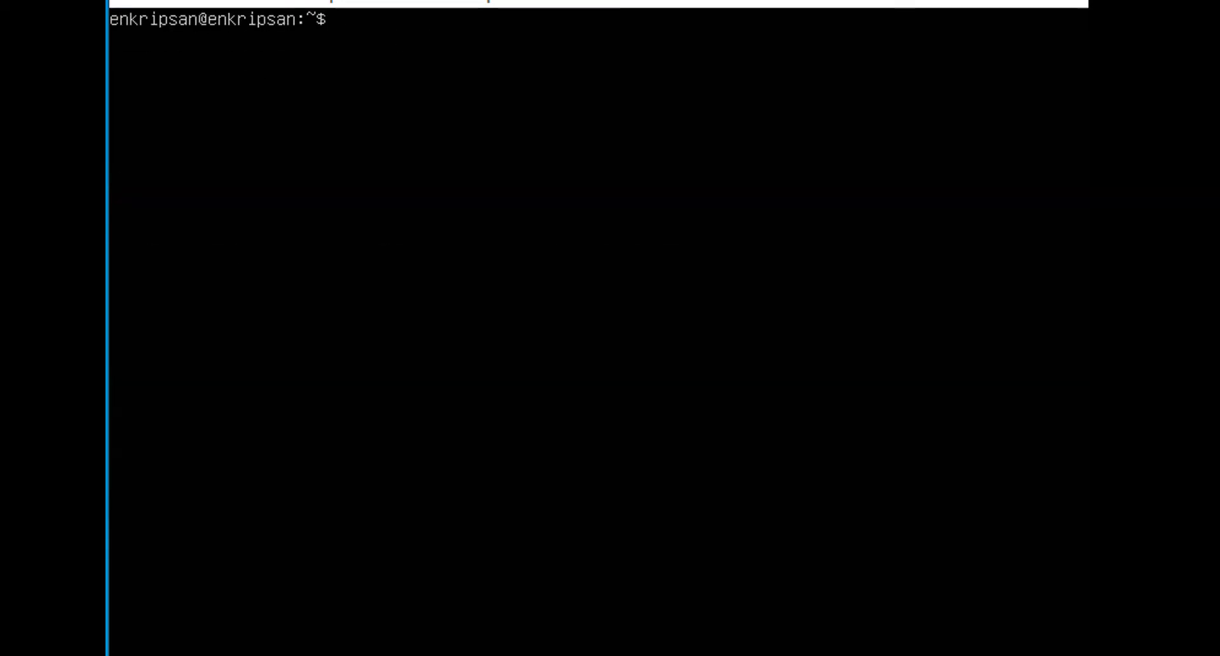
Become root with sudo su - root and authenticate.
text(sudo su - root)
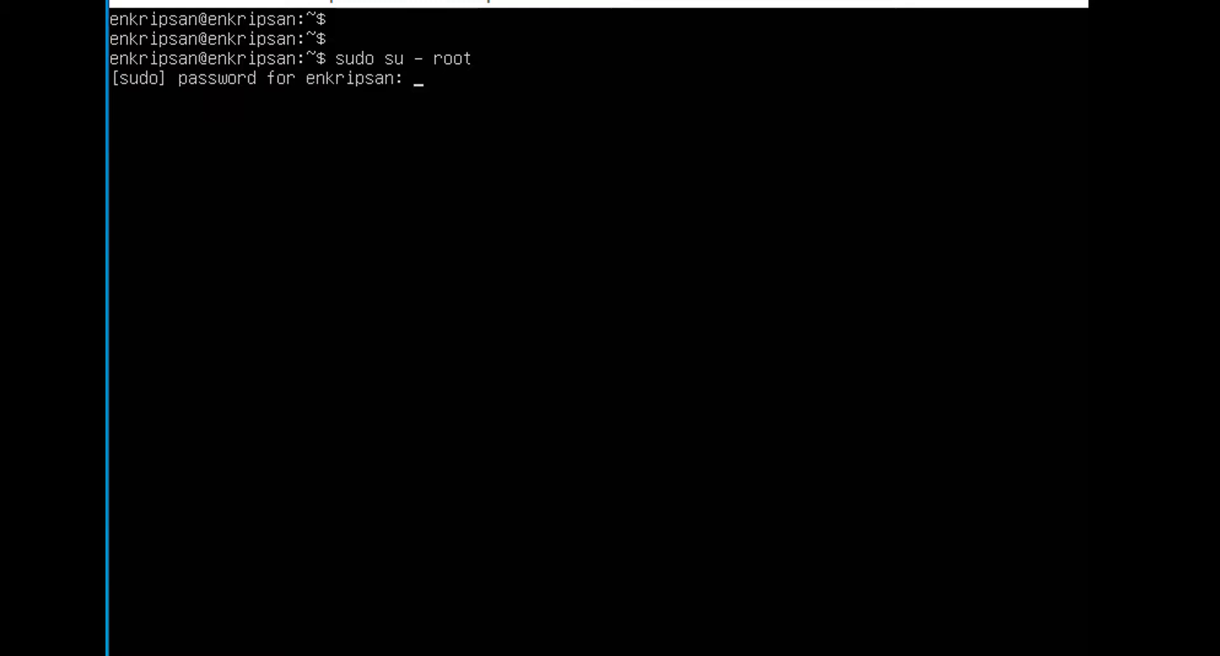
key(Enter)
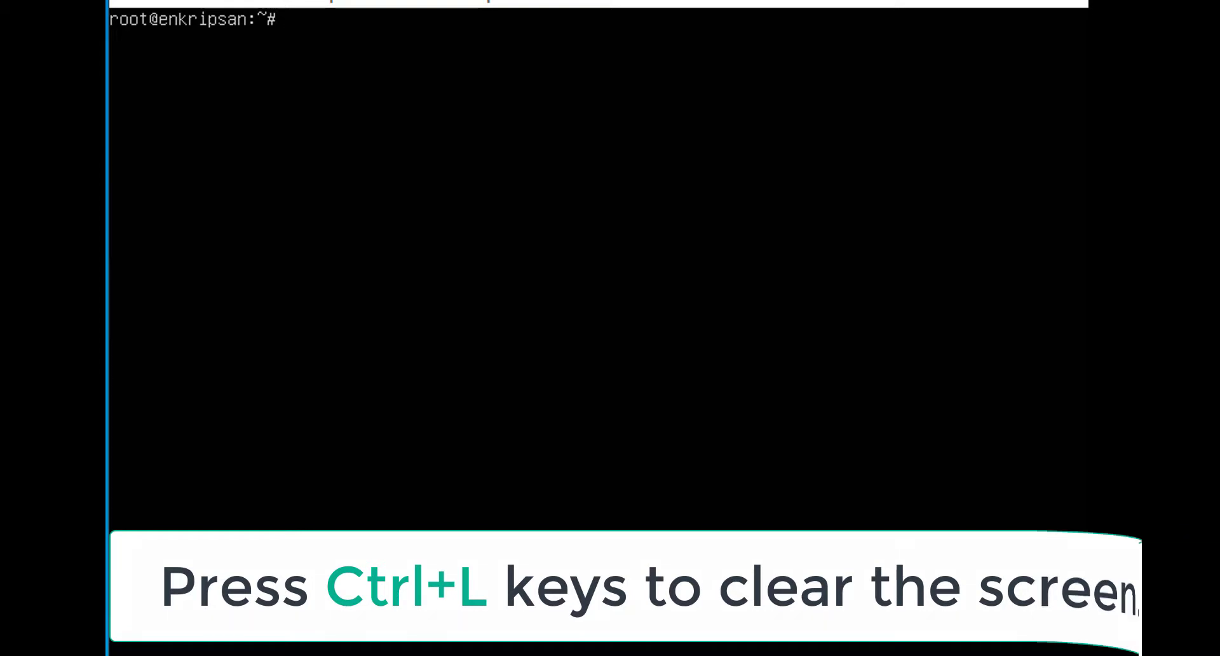
Run apt update && apt upgrade from the root shell.
text(apt up)
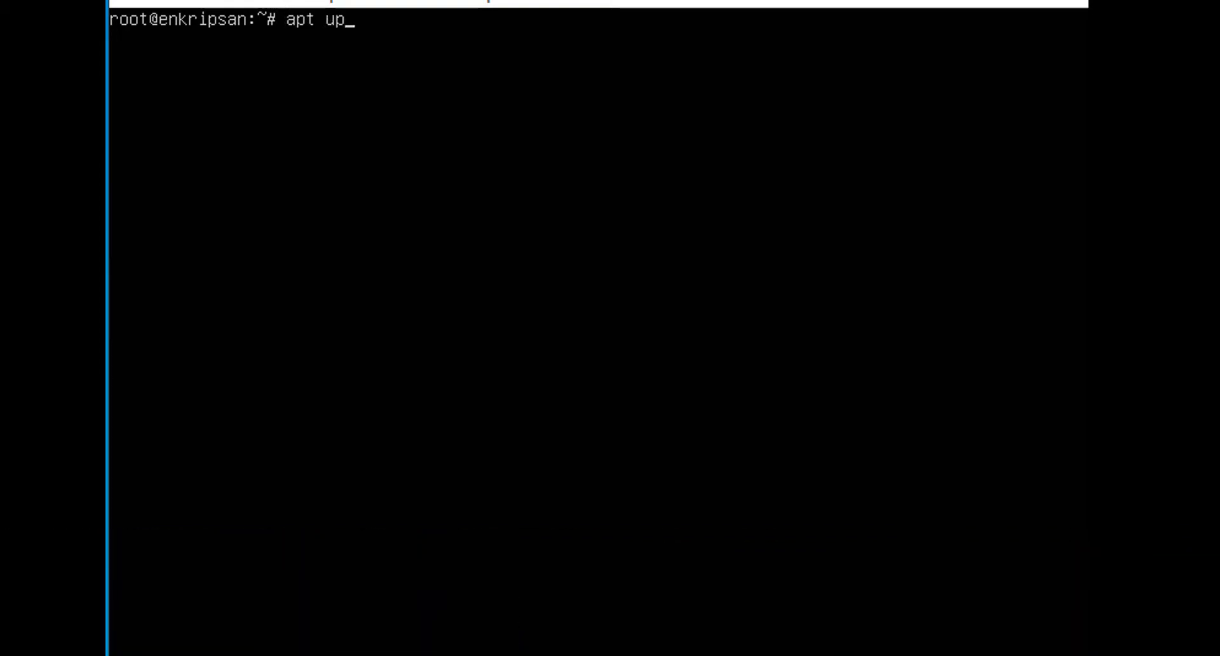
text(date &)
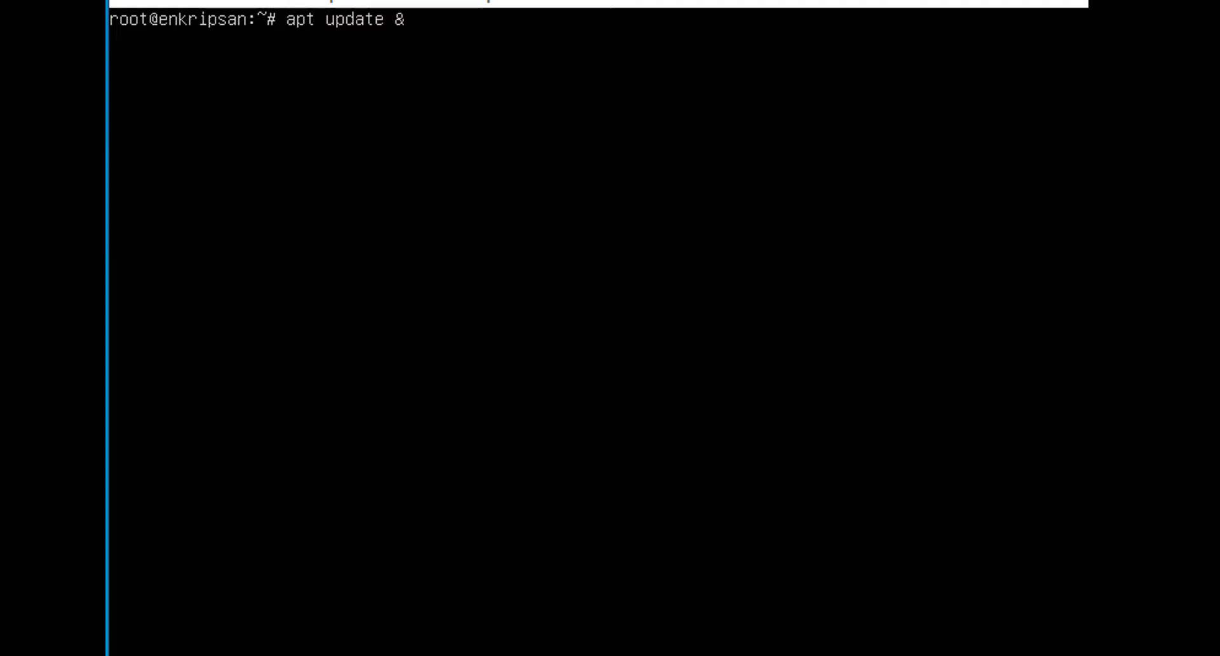
text(& upgrad)
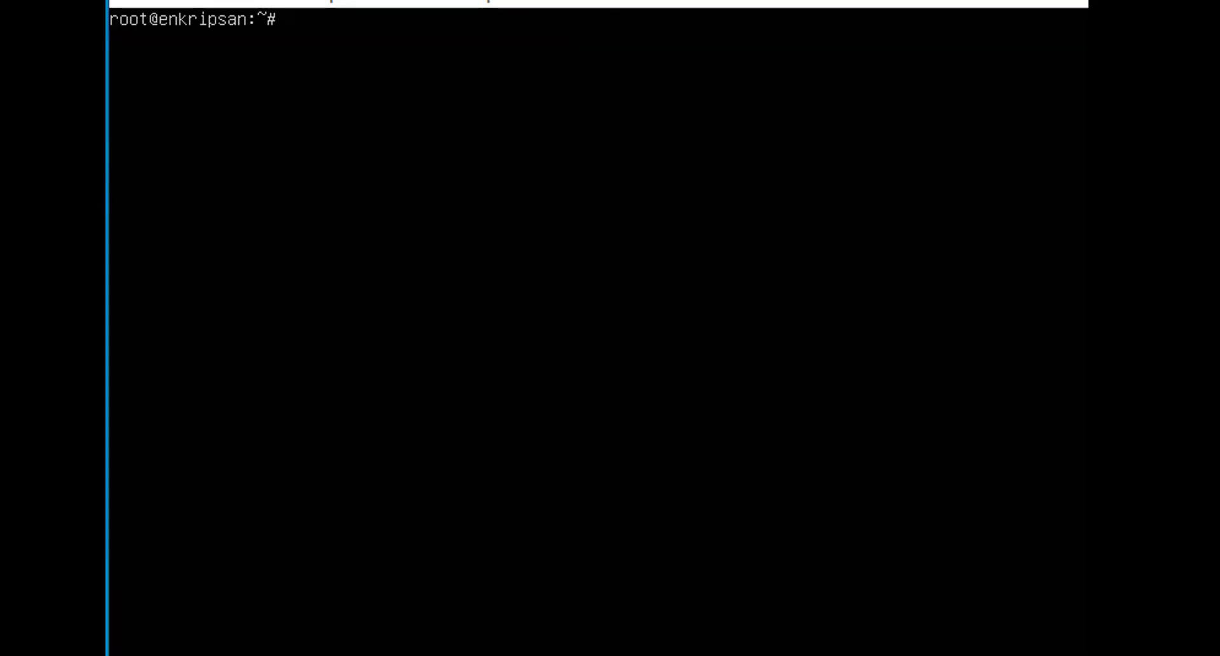
Install lightdm with apt, pulling in 566 new desktop packages.
text(apt install lig)
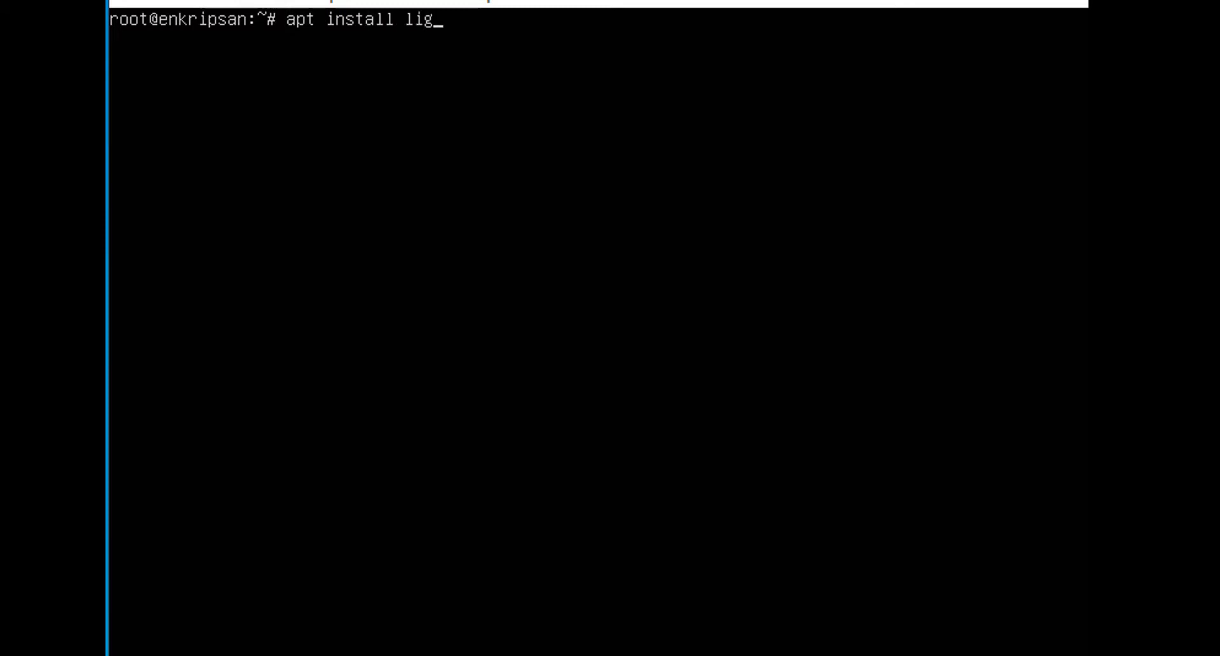
text(htdm)
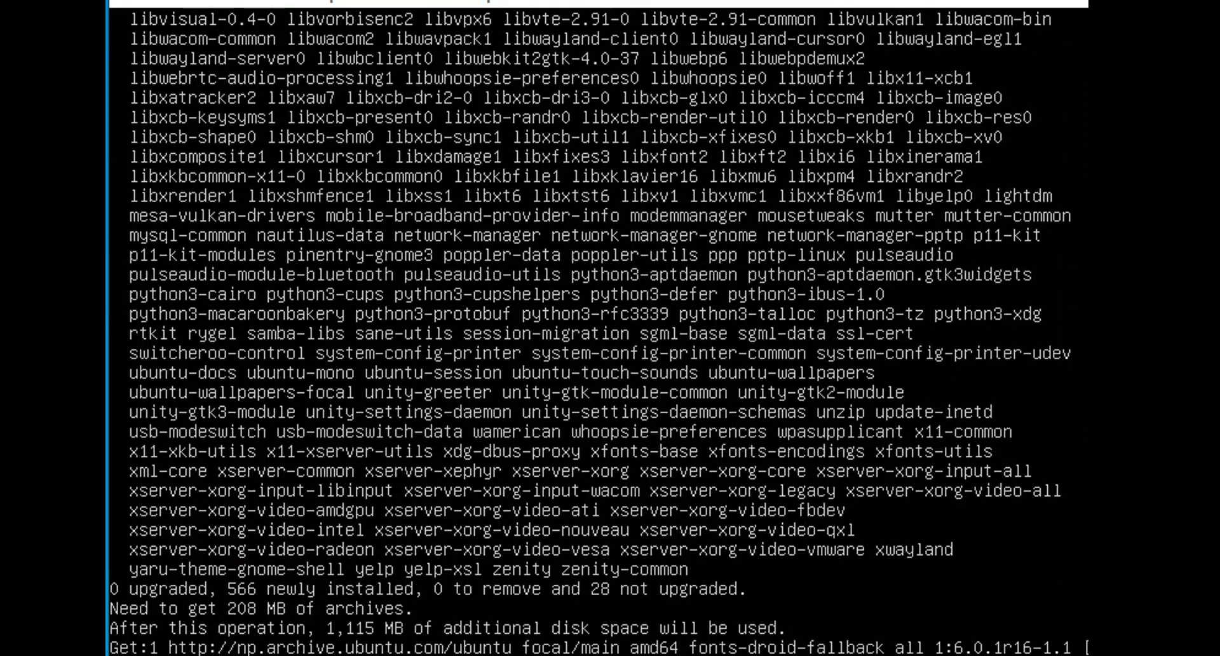
scroll(down, 3)
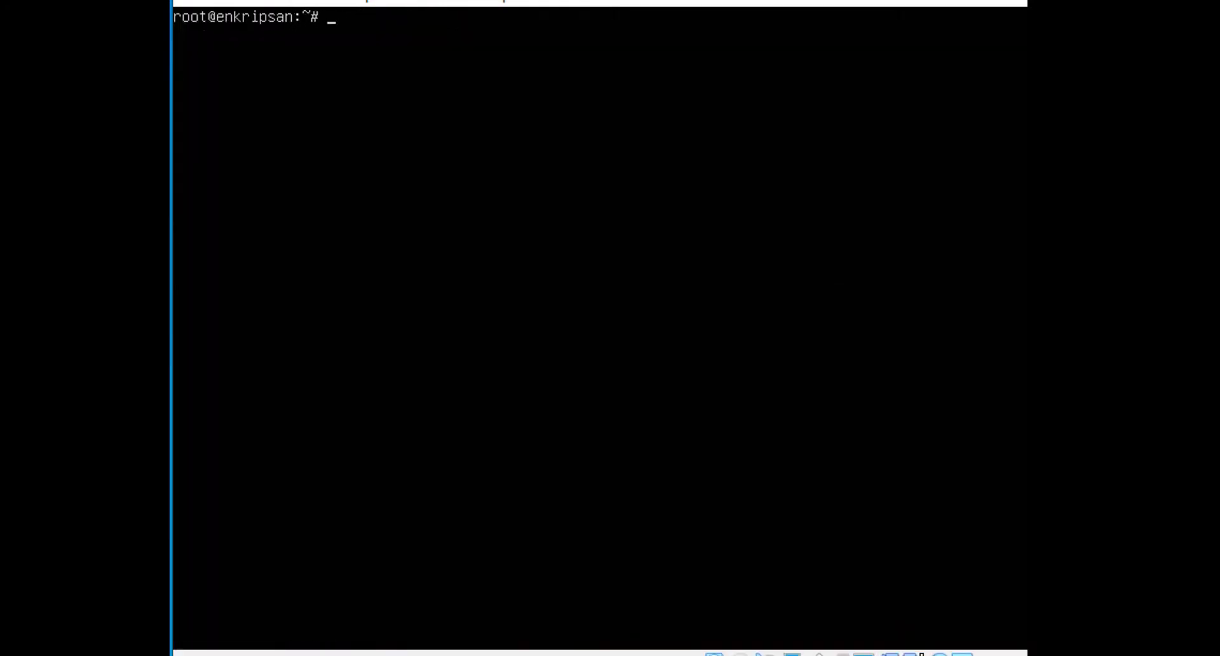
Start lightdm with systemctl, bringing up the display manager configuration prompt.
text(systemctl start)
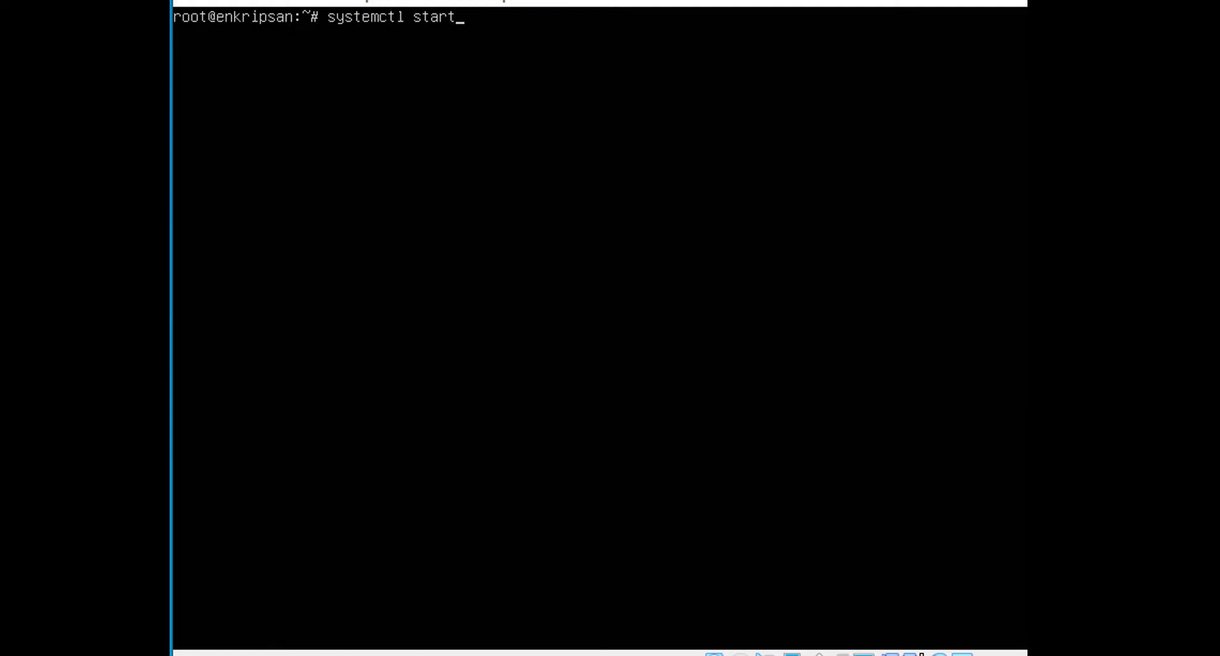
text(lightdm)
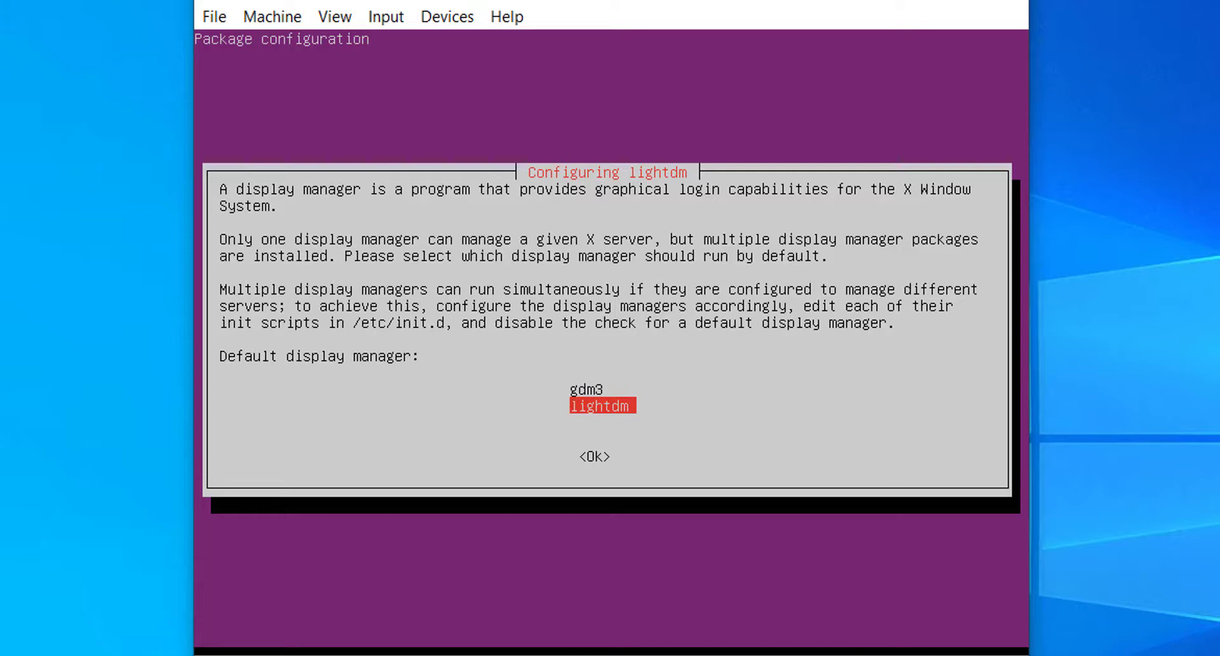
Confirm lightdm as the default display manager, reaching the graphical login screen.
key(Enter)
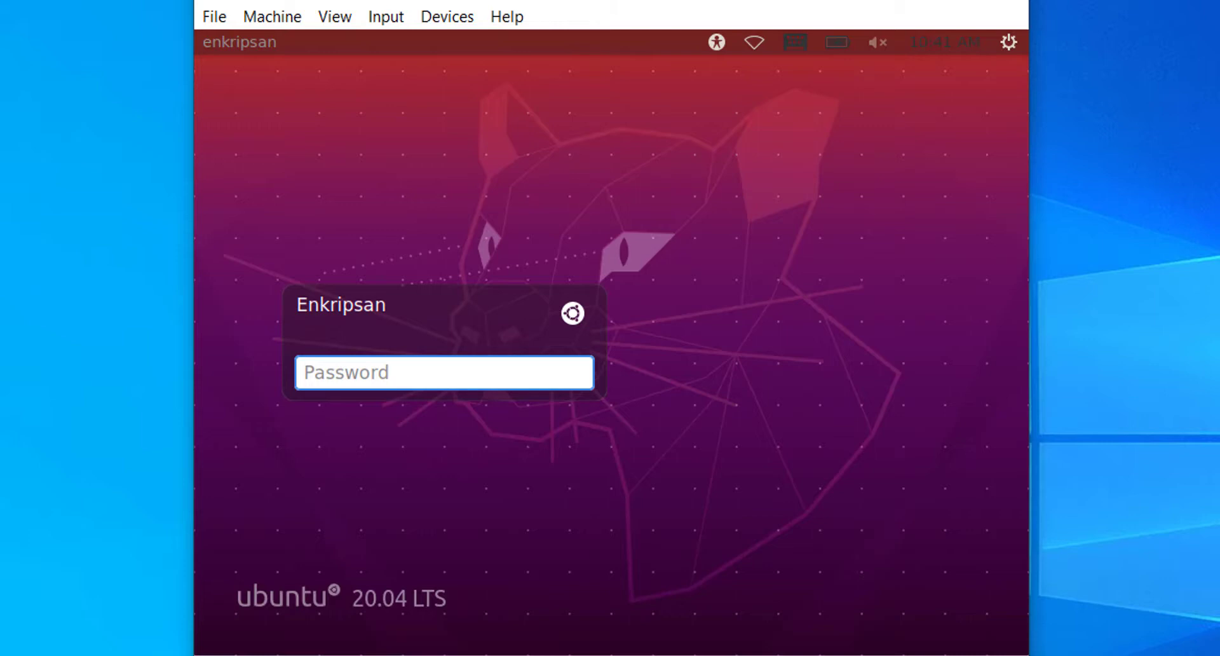
Log into the GNOME desktop as Enkripsan and dismiss the screen lock disabled notice.
click(443, 372)
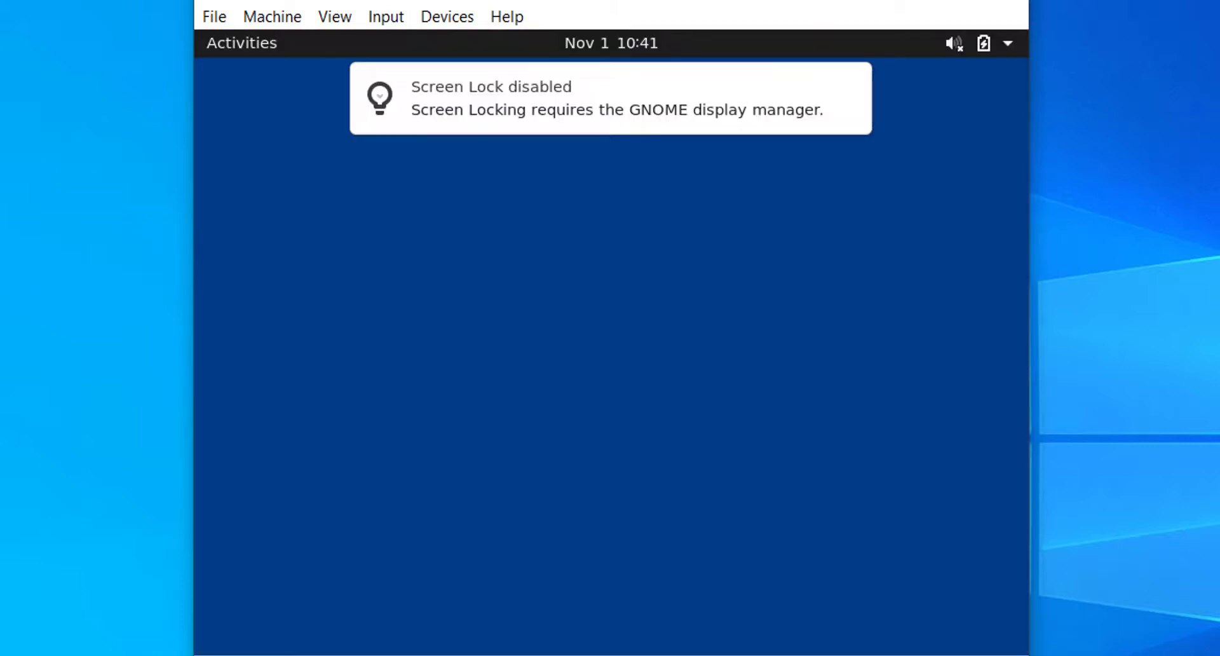
mouse_move(547, 103)
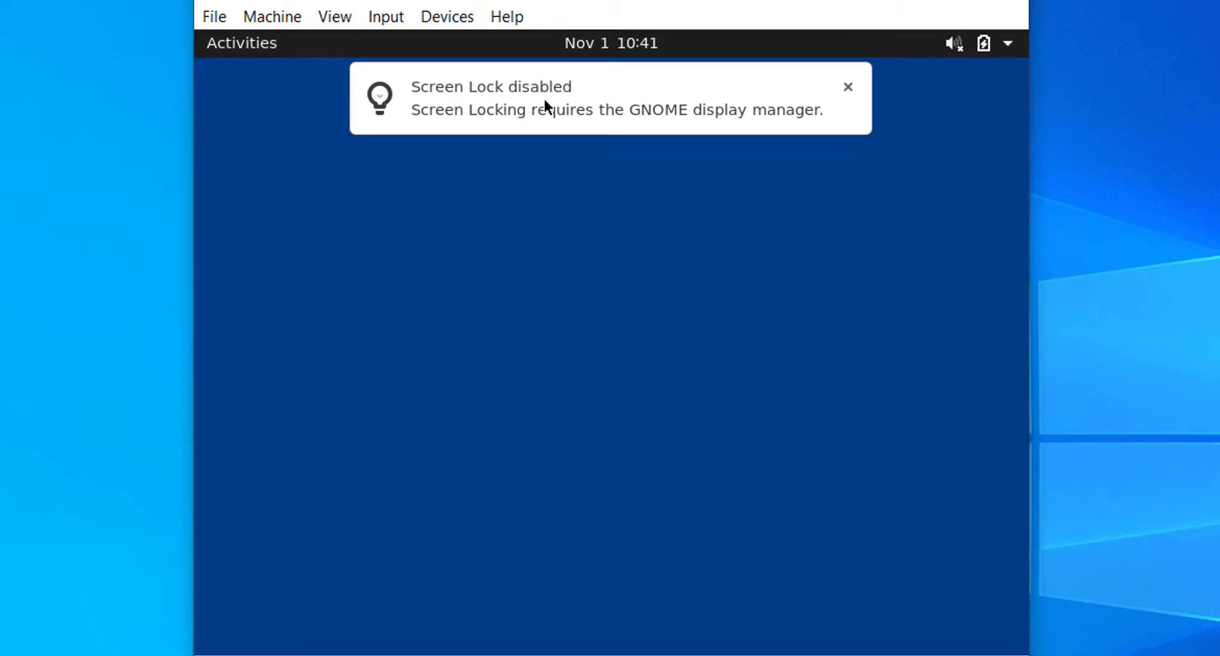
mouse_move(549, 124)
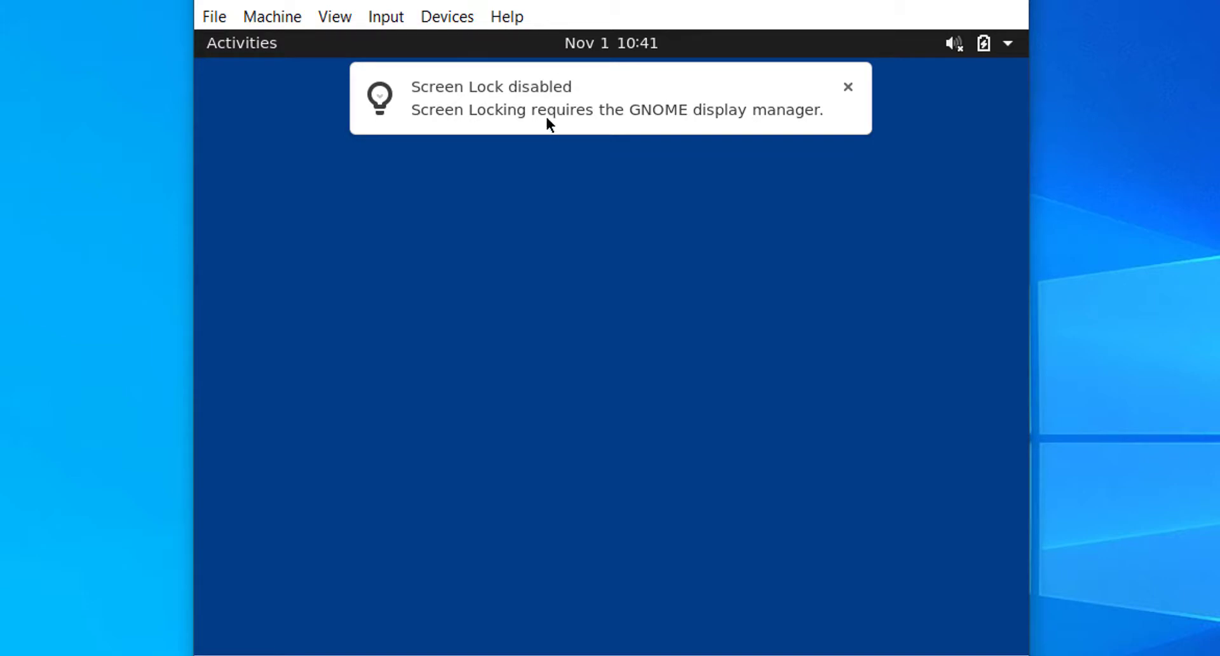
click(848, 87)
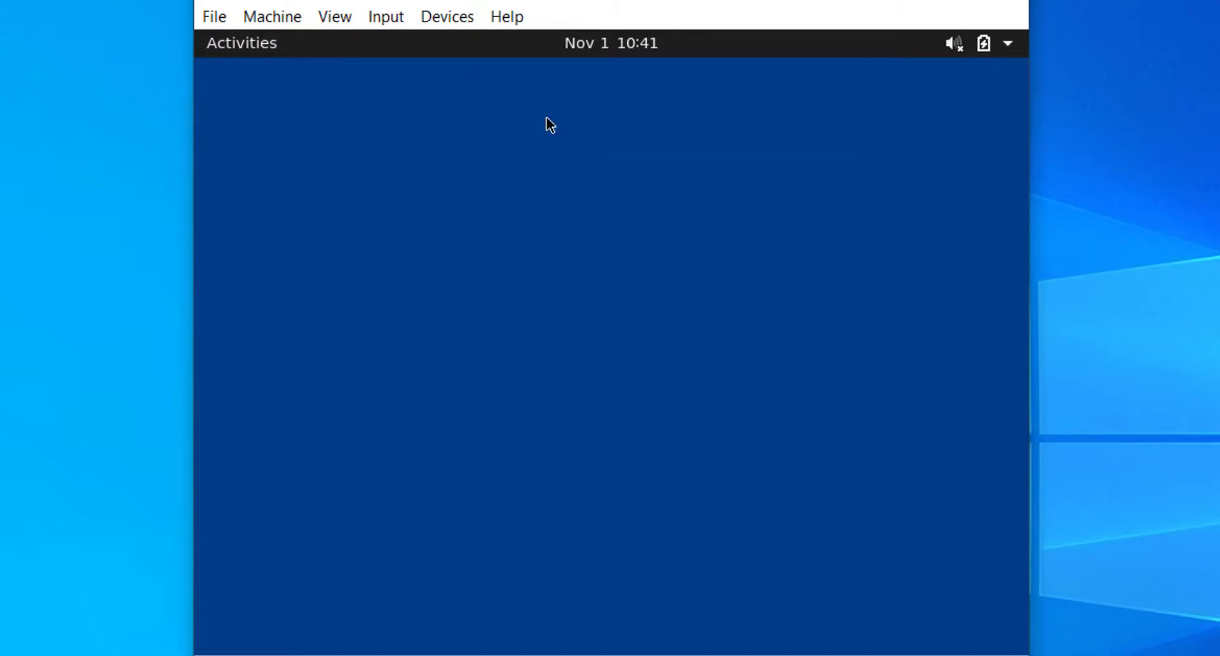
mouse_move(305, 87)
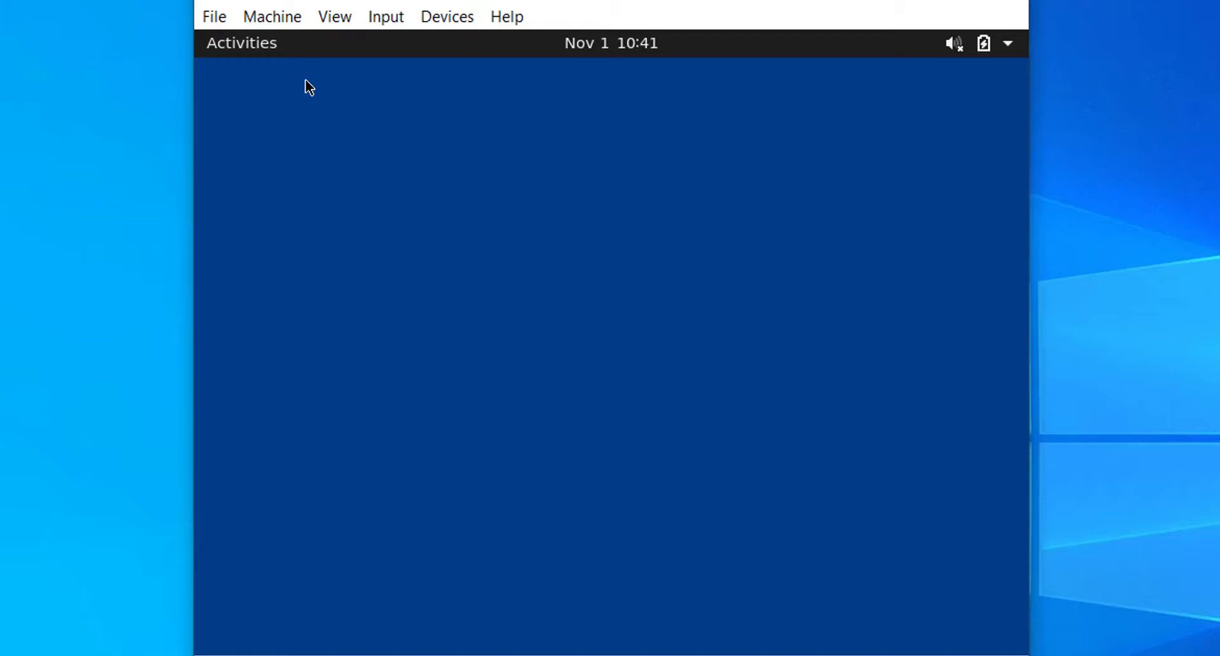
Search the activities overview for 'terminal' and launch the only result, Byobu Terminal.
click(242, 42)
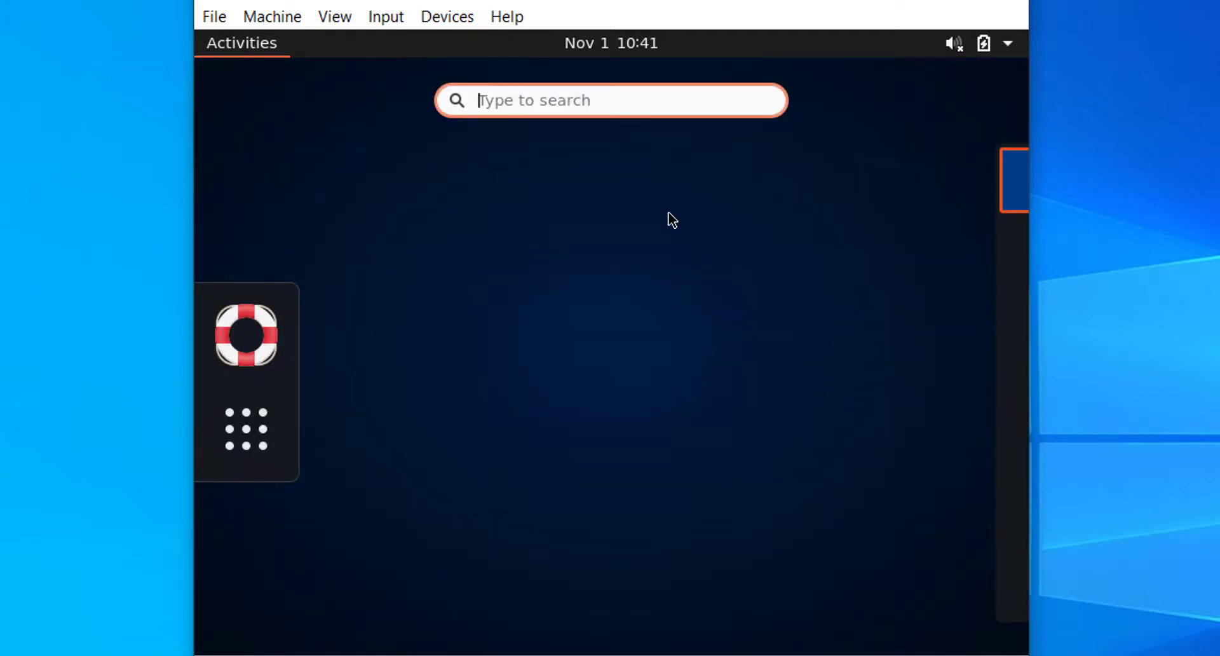
text(terminal)
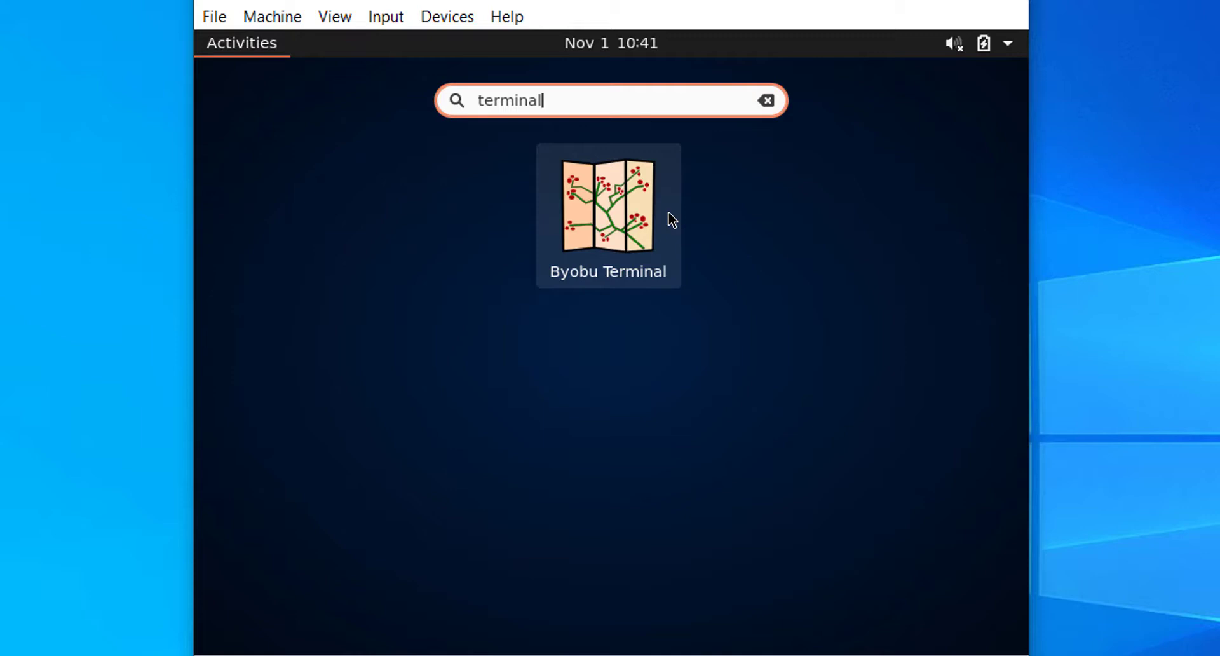
click(607, 210)
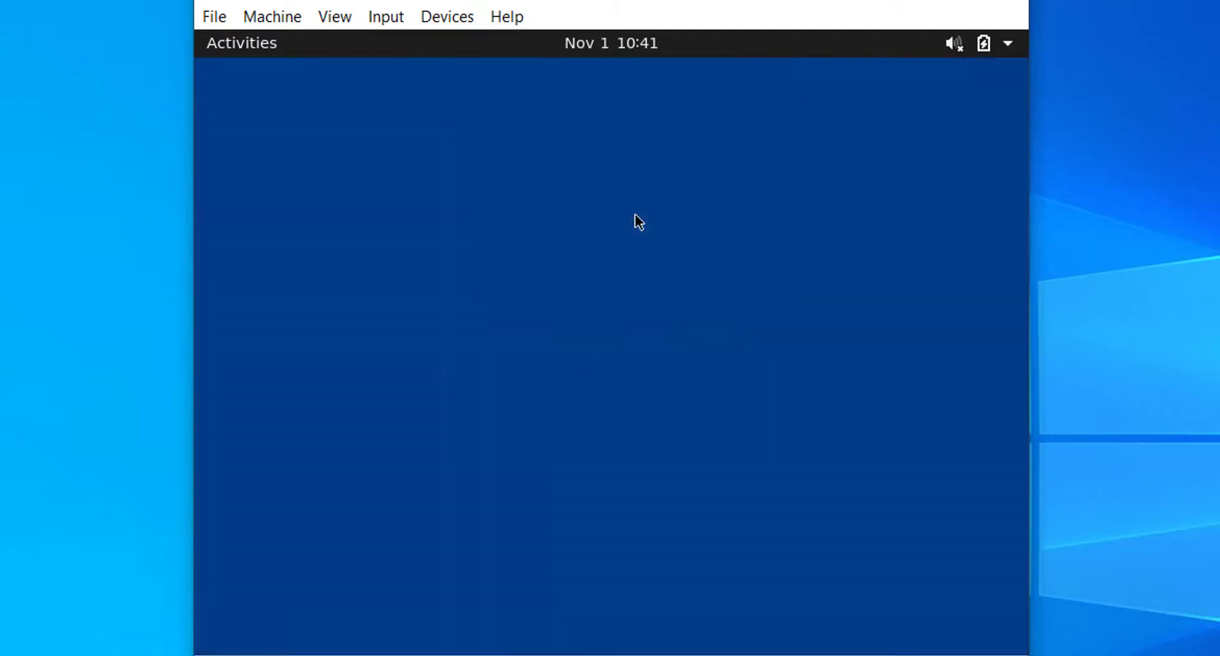
Show the full application grid, which lists only a few apps like Help, Htop and Vim.
click(242, 42)
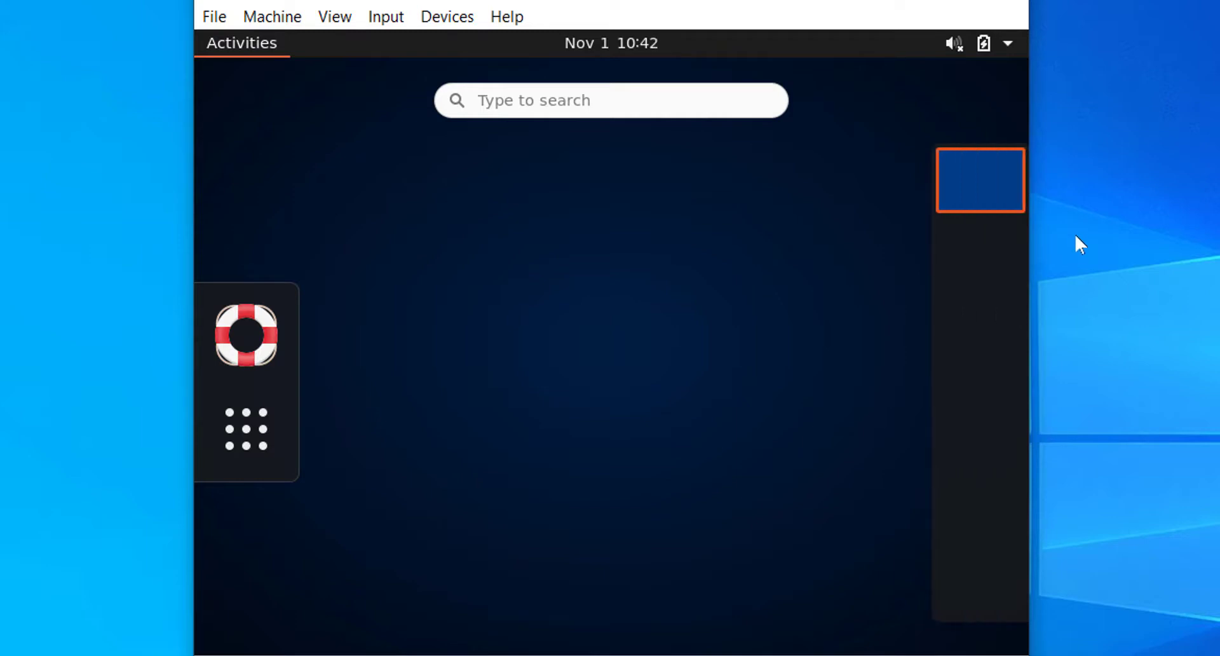
click(247, 430)
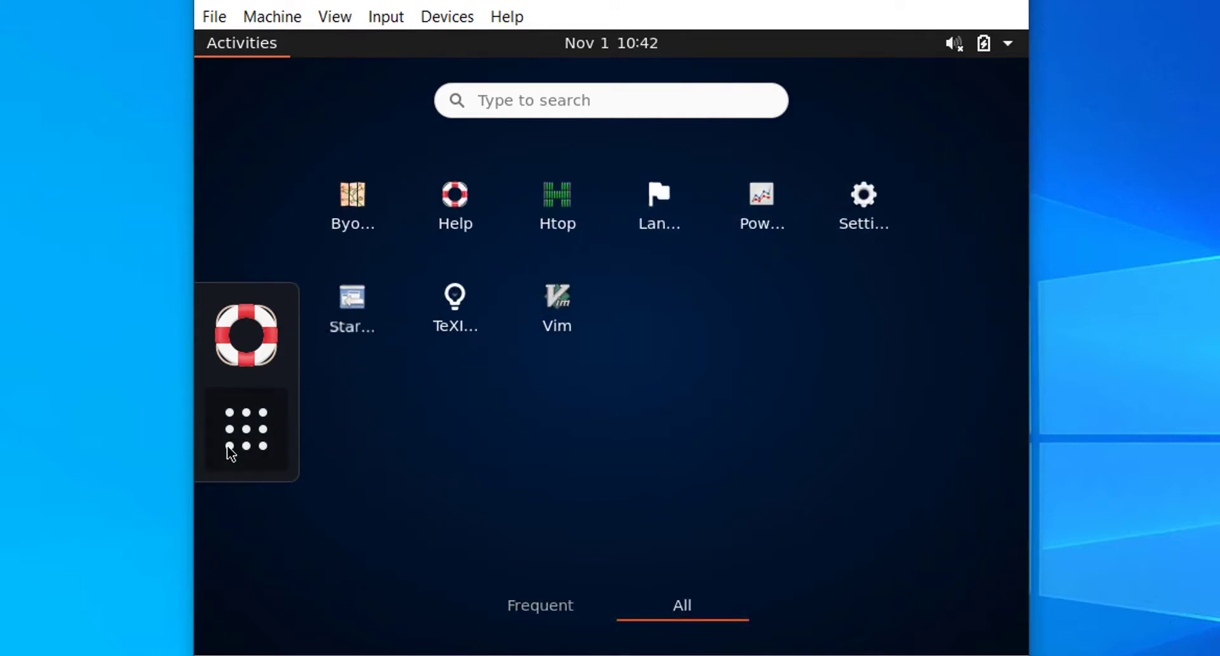
mouse_move(466, 314)
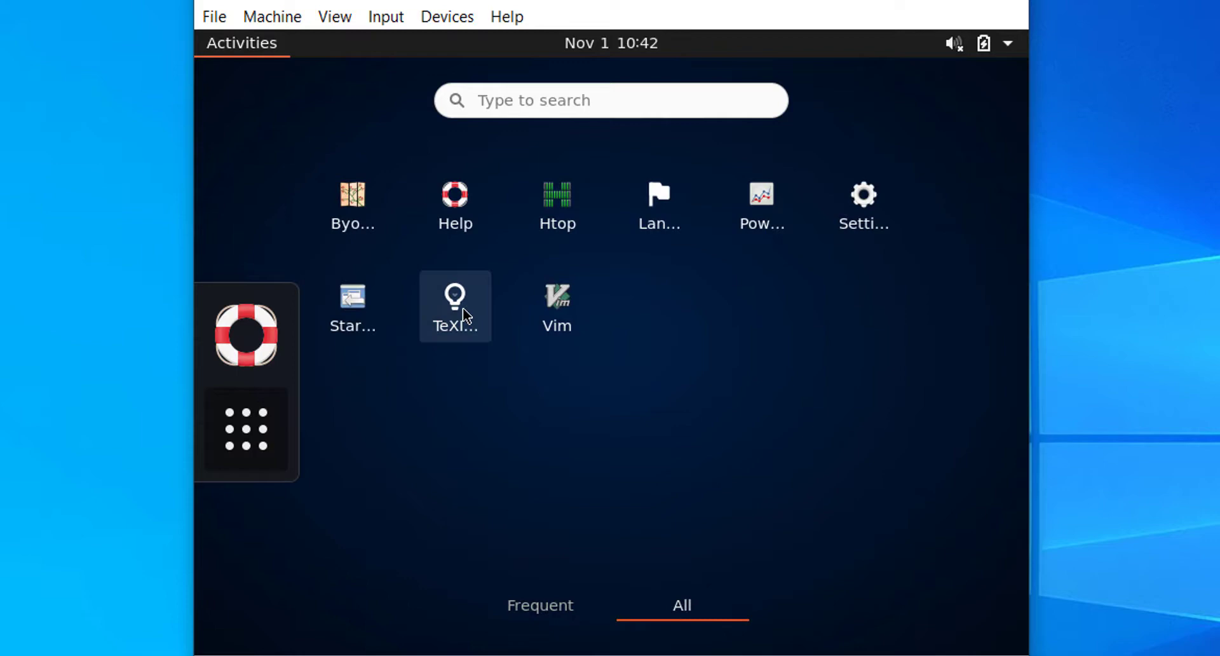
mouse_move(439, 306)
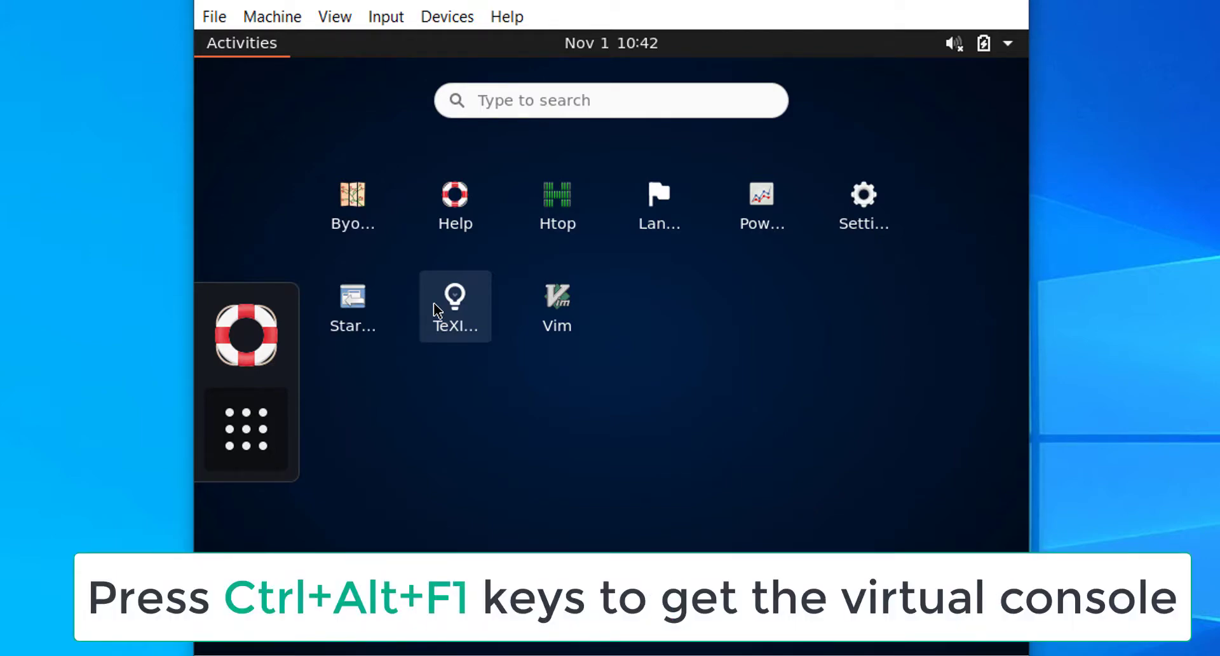
Switch to the text console and install tasksel with apt, answering Y.
key(ctrl+alt+f1)
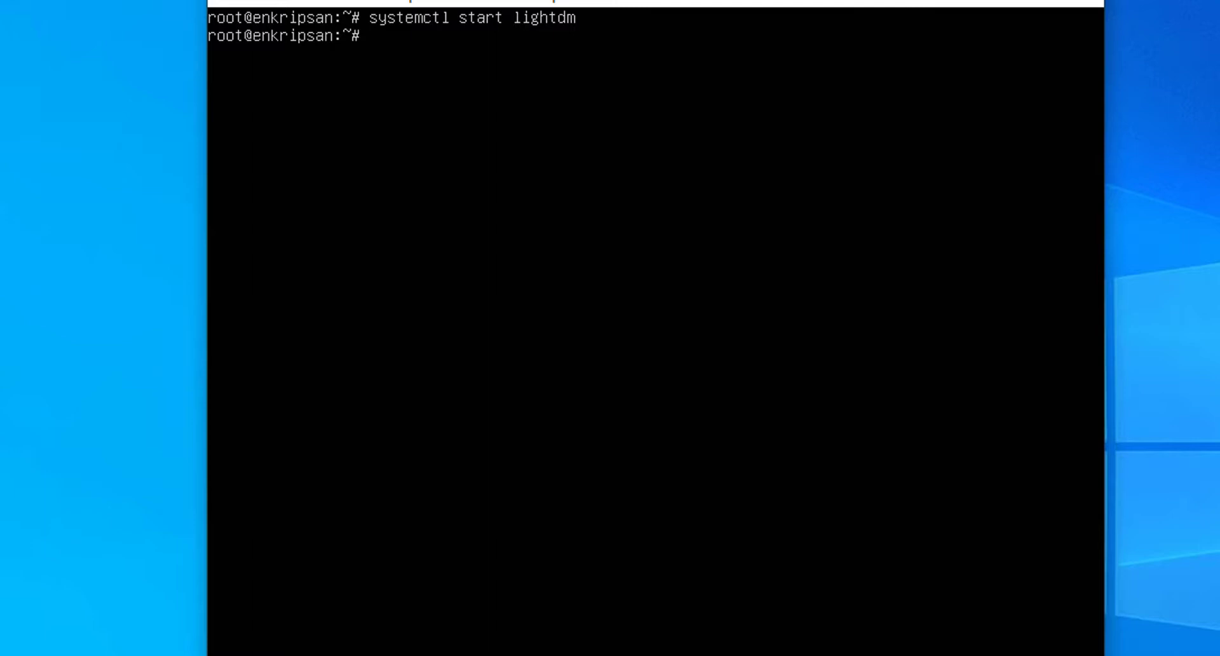
text(apt)
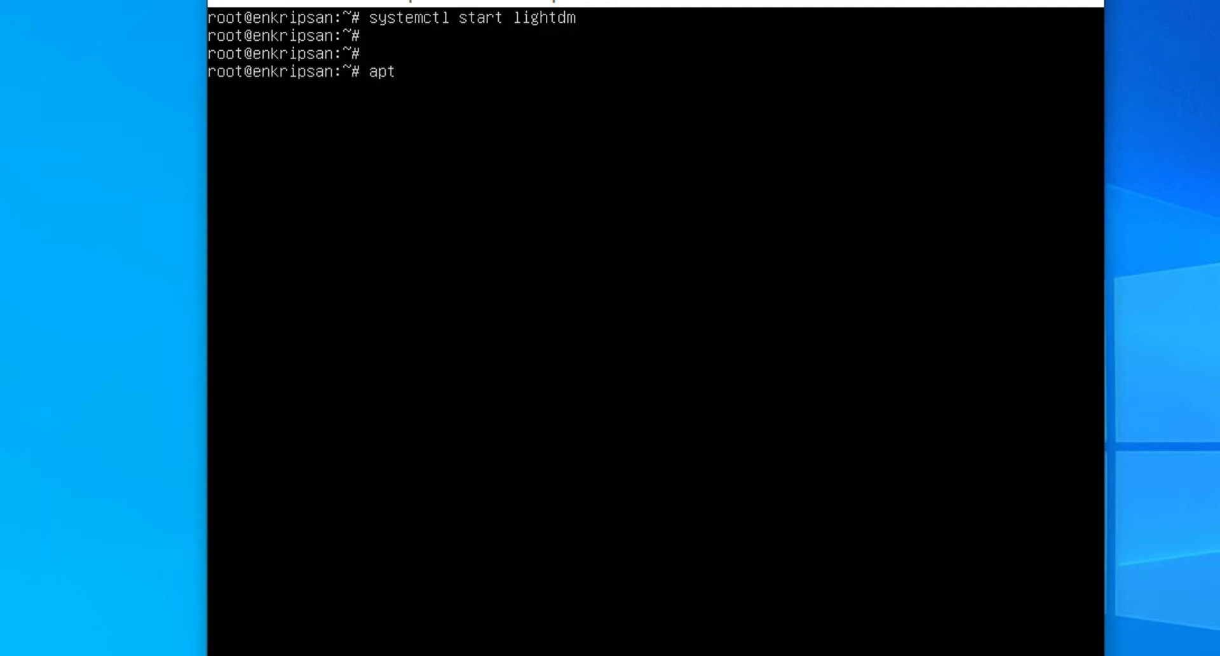
text(install)
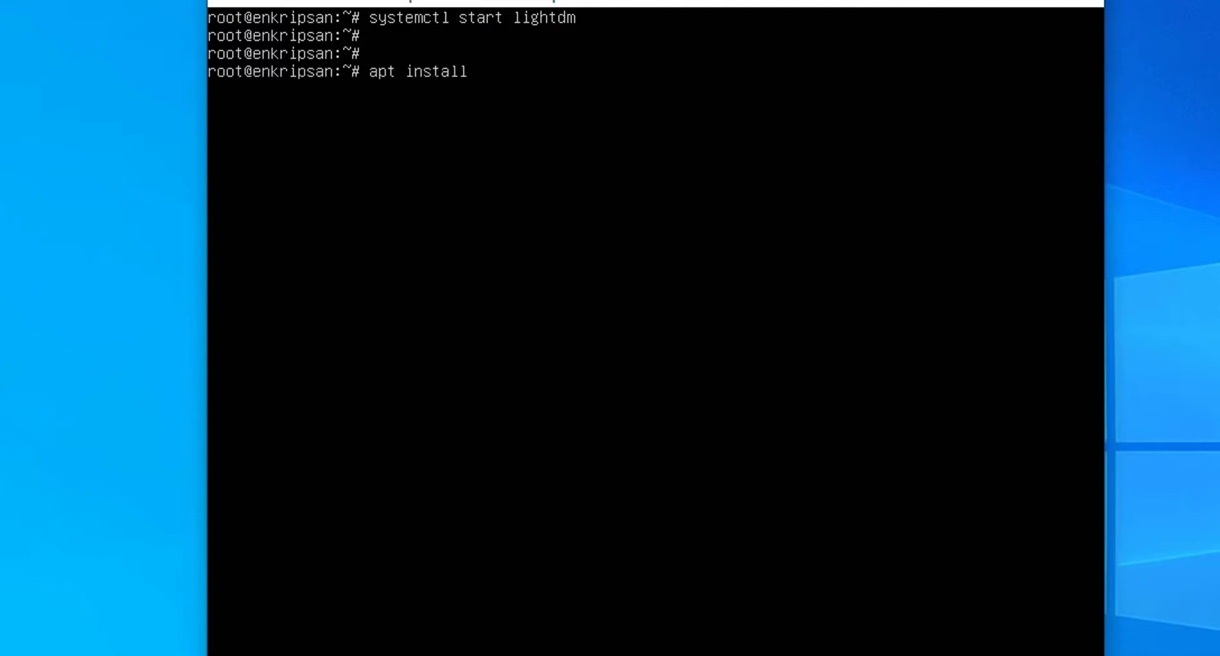
text(tasksel)
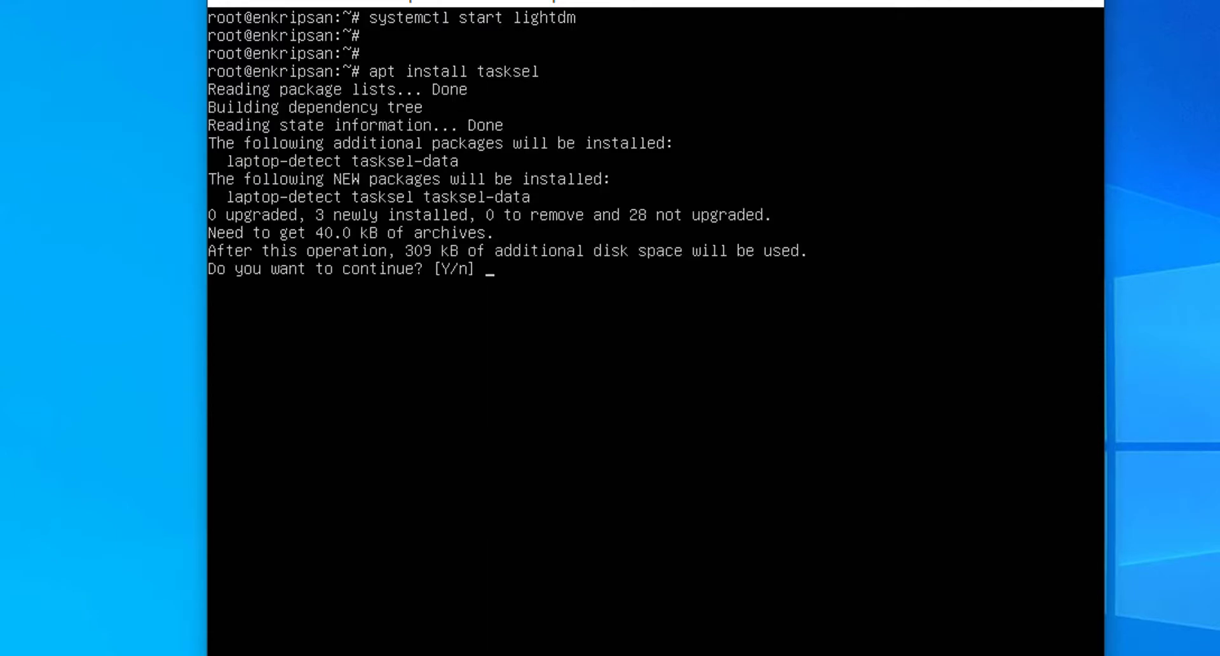
text(Y)
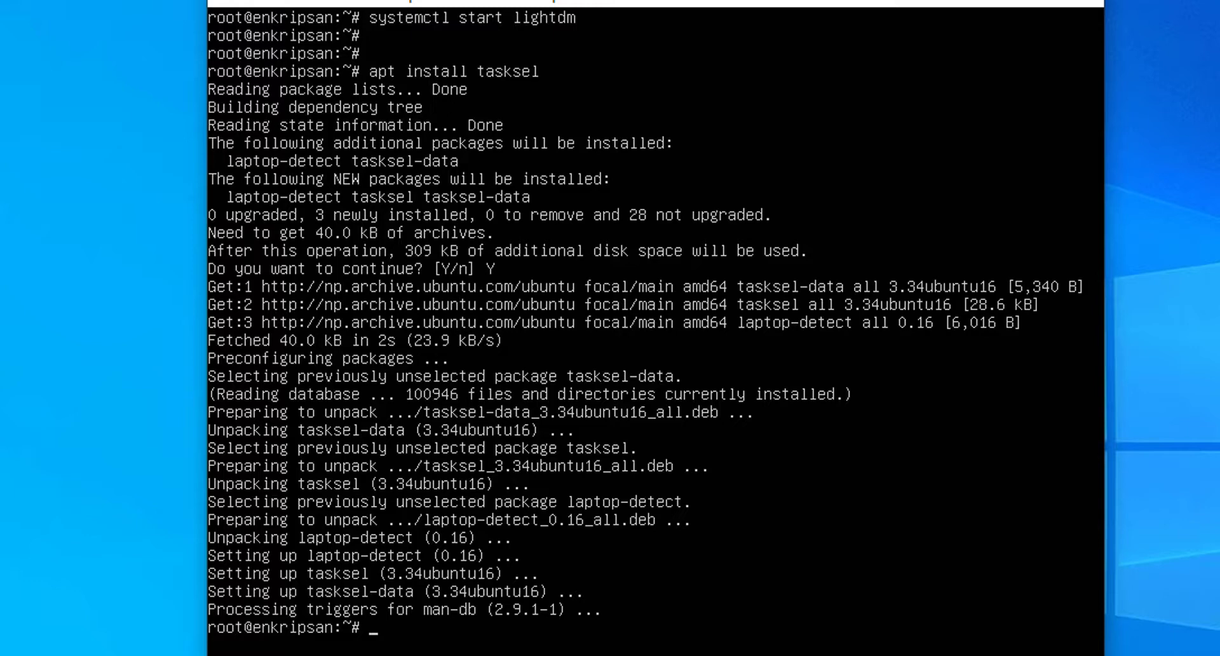
Run tasksel install ubuntu-desktop to install the full Ubuntu desktop.
text(tasksel install ubuntu-desktop)
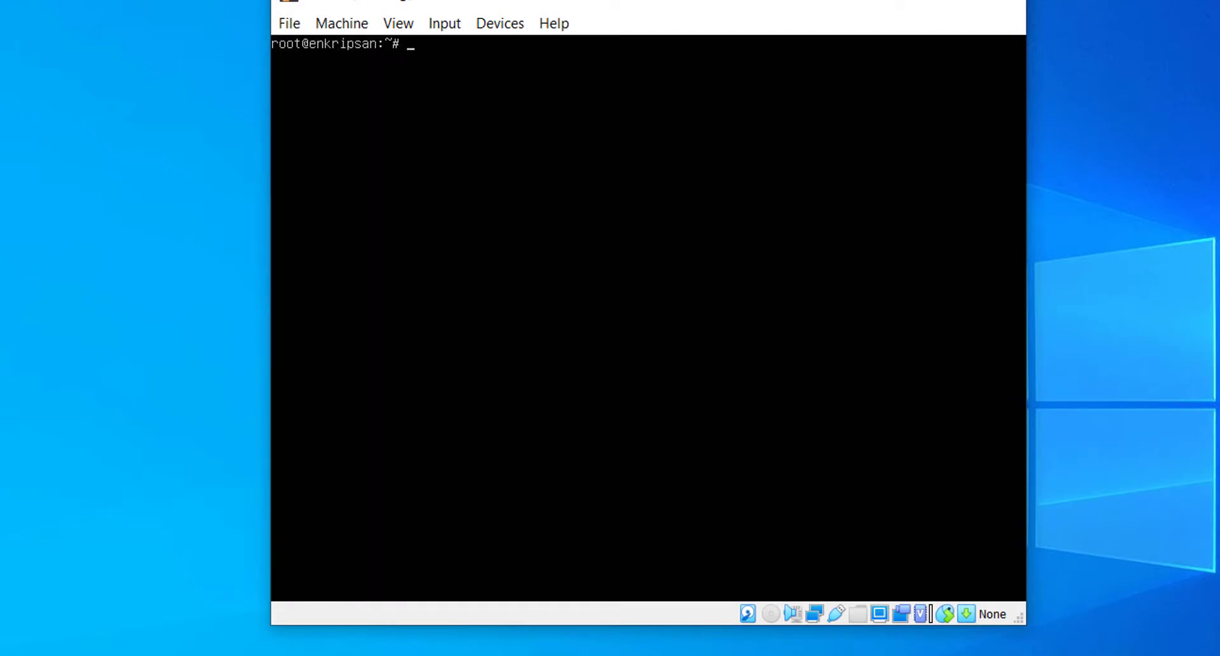
Set the default boot target to graphical.target with systemctl.
text(systemctl set)
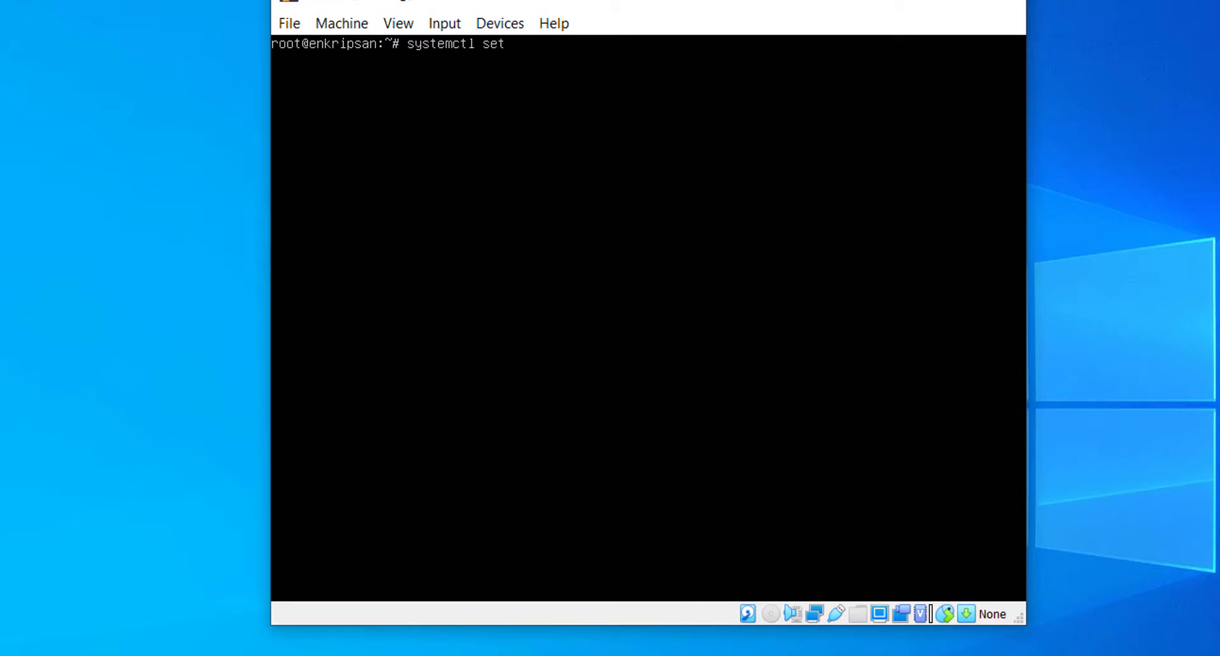
text(-default)
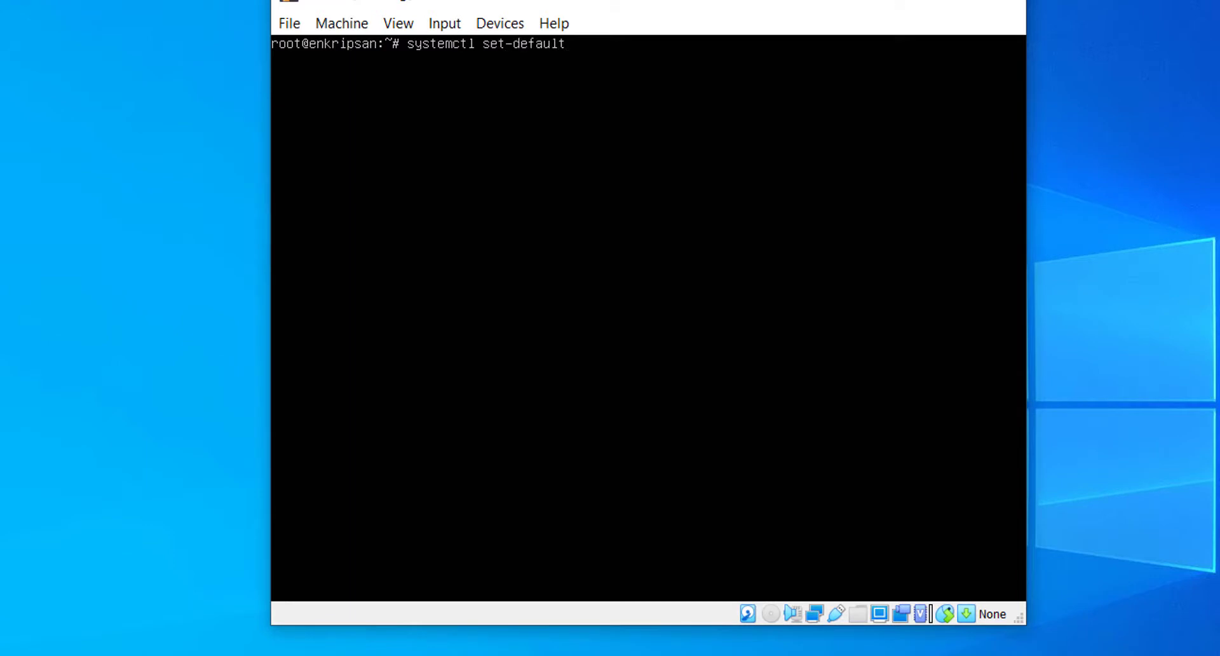
text(graphical.tar)
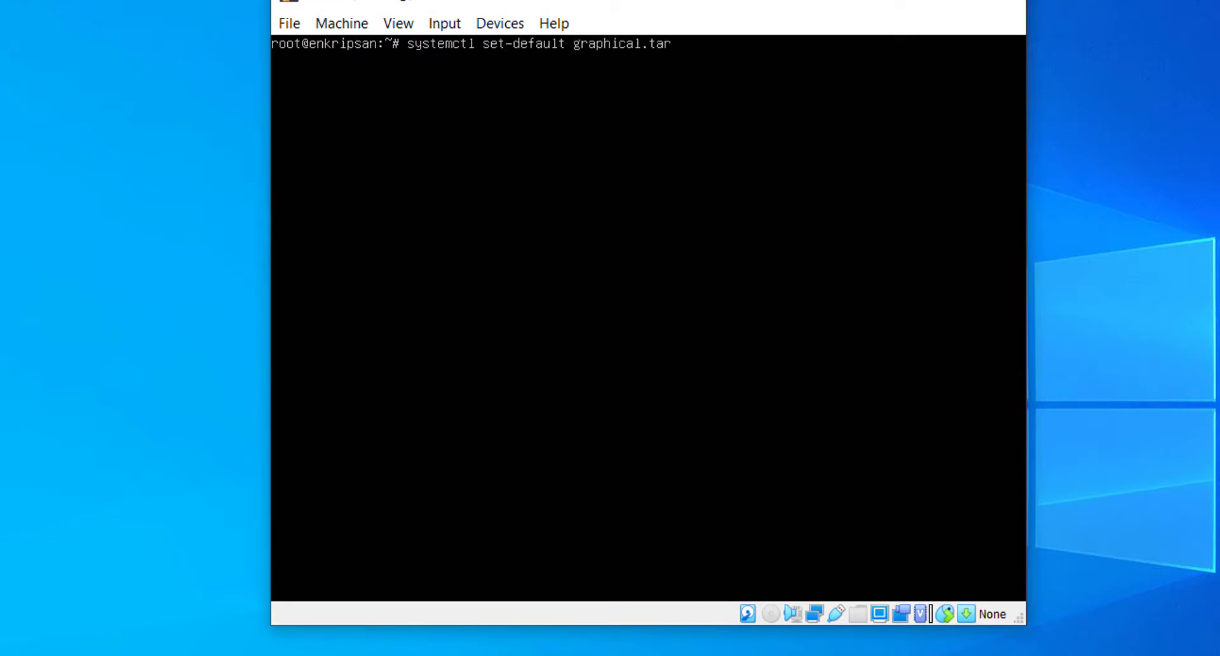
text(get)
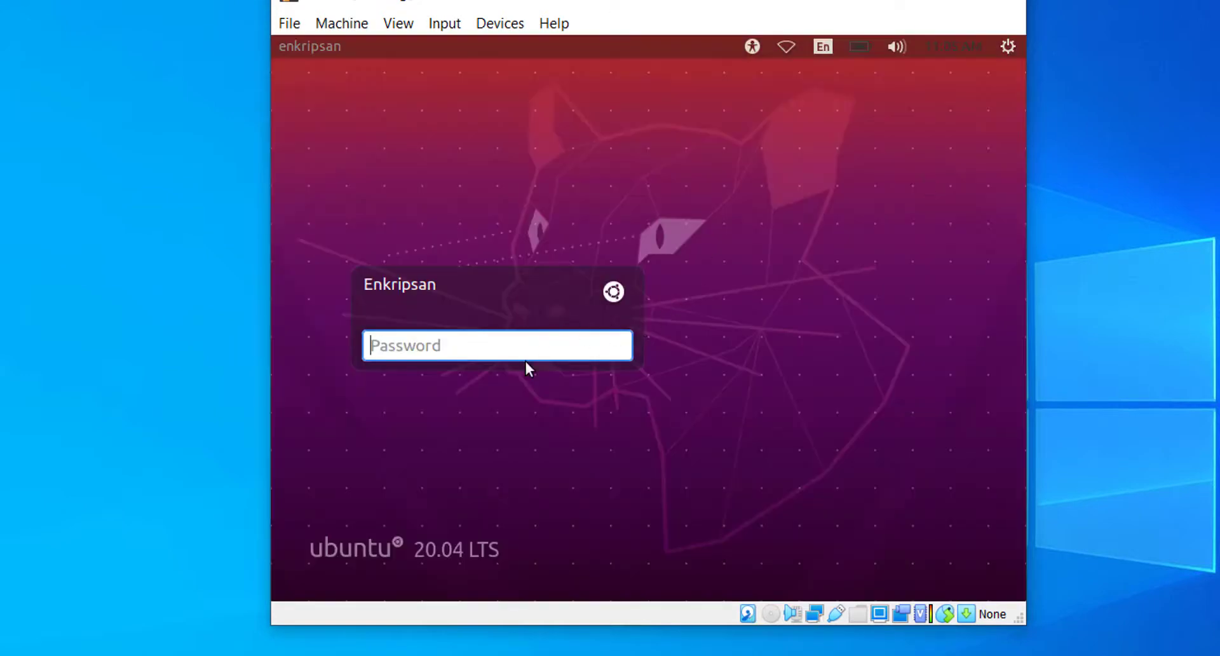
Log into the Ubuntu desktop with the account password.
text(password)
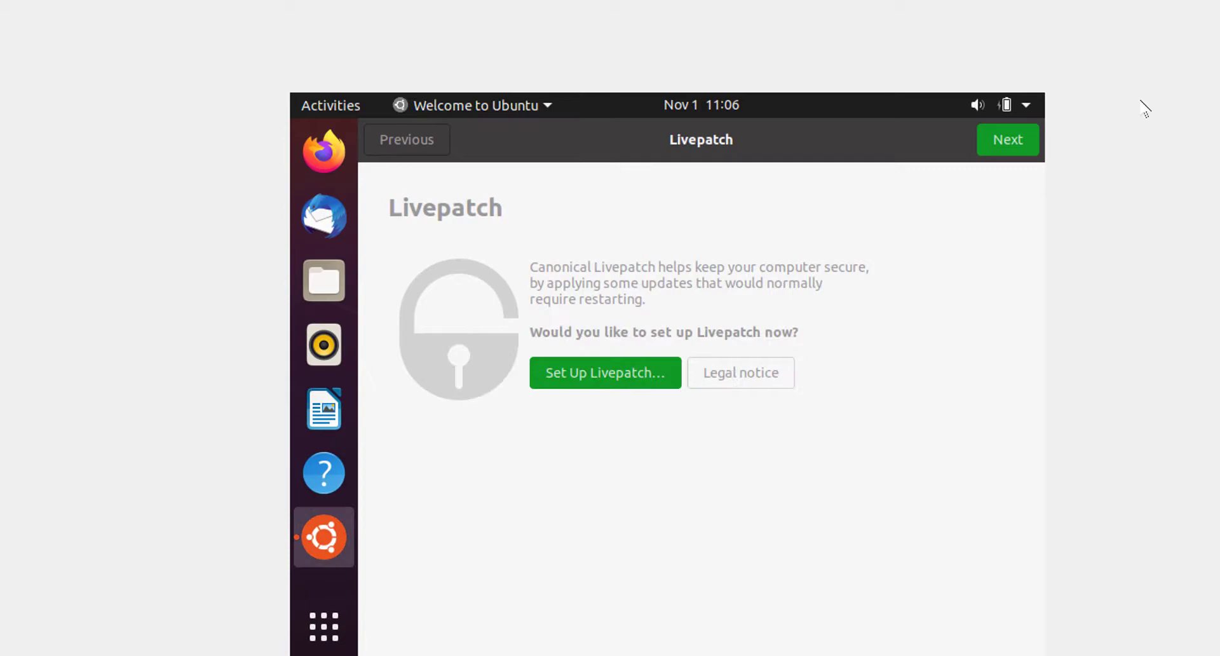
Complete the Welcome to Ubuntu wizard past Livepatch and usage reporting, then finish with Done.
click(1007, 140)
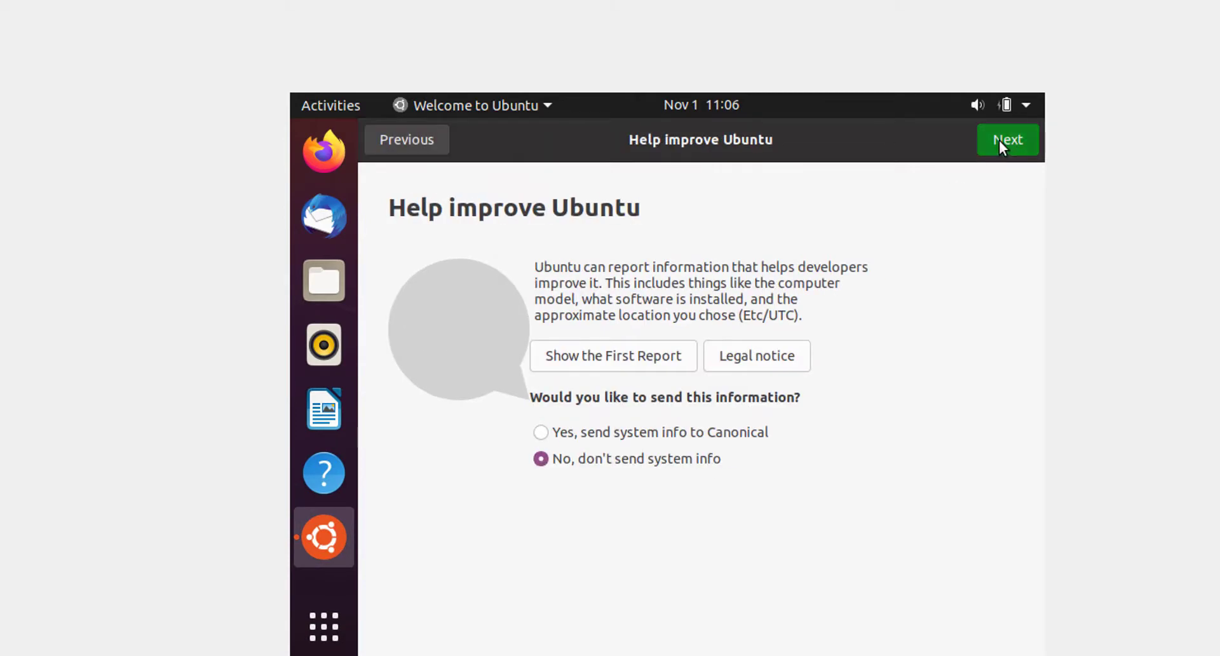
click(1007, 140)
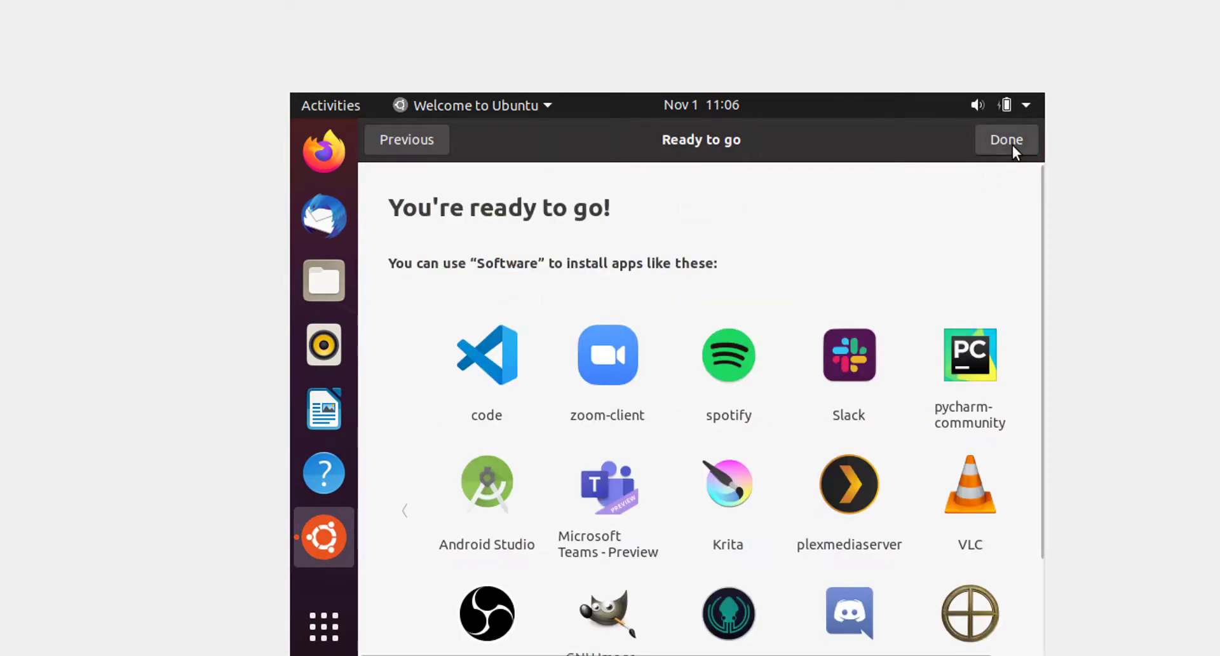
click(1007, 139)
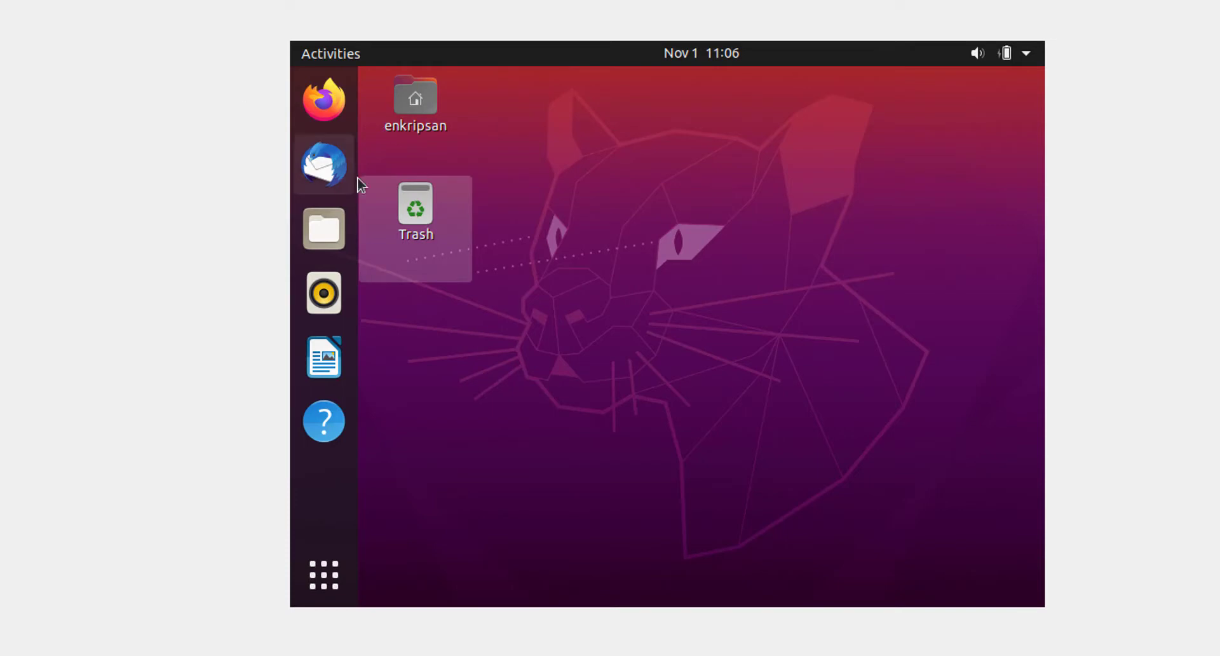
Launch Terminal from the Activities search and enter 'sudo su - root' to switch to root.
click(331, 54)
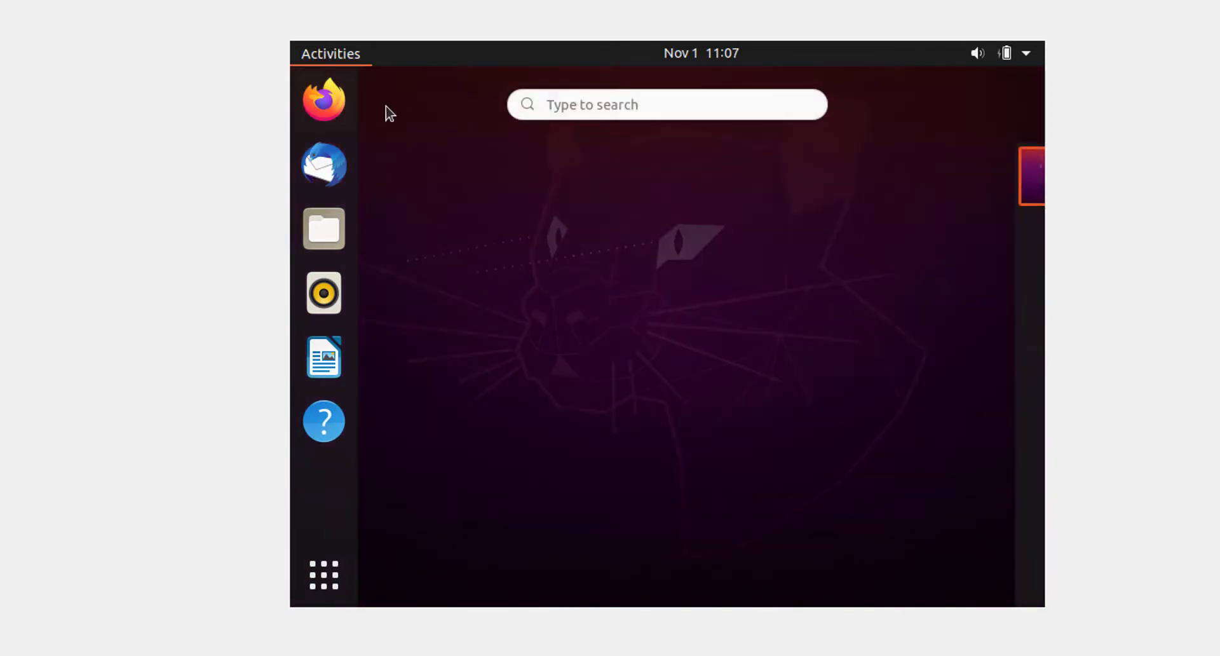
text(terminal)
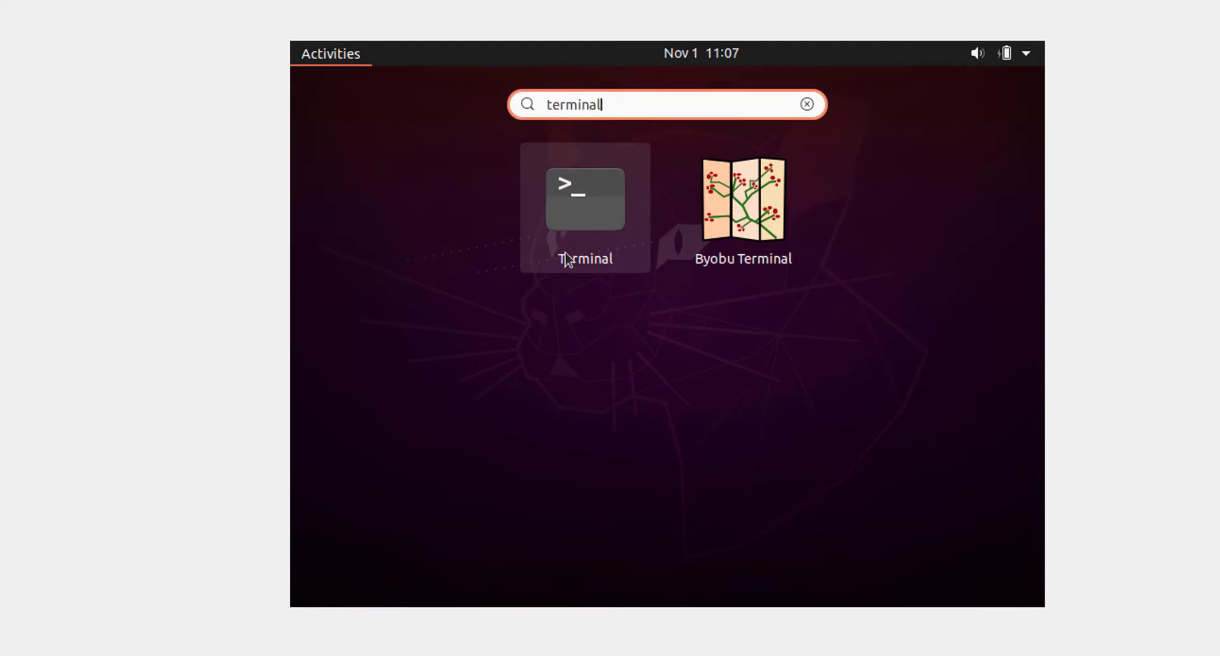
click(582, 199)
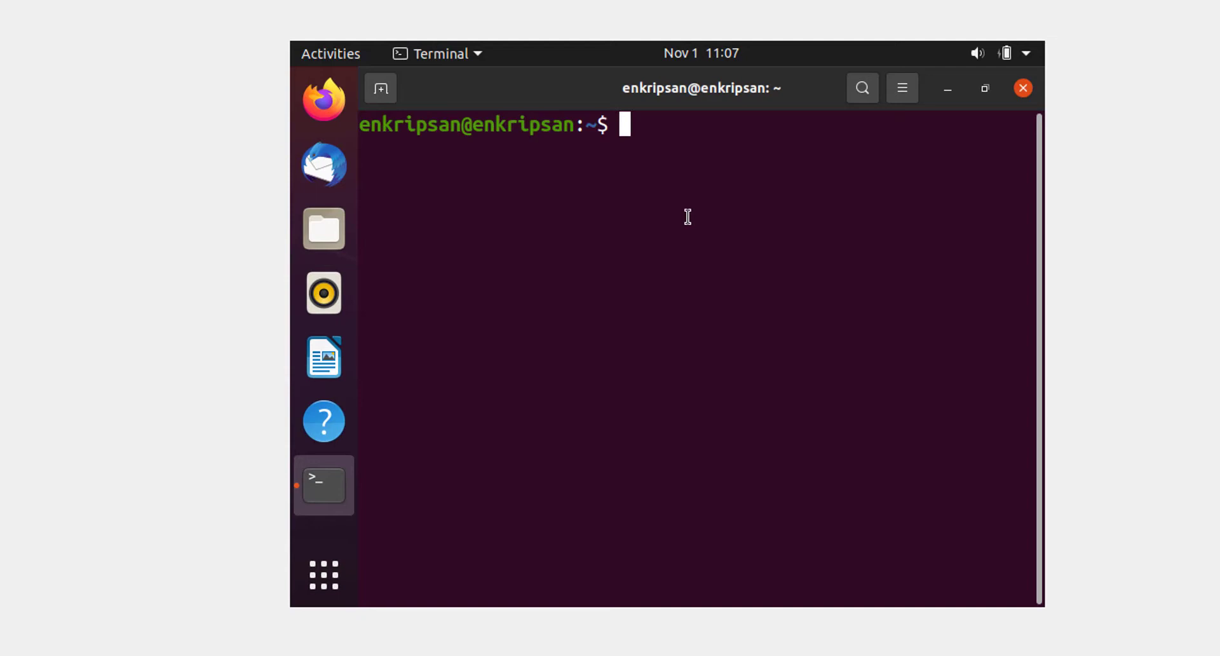
text(sudo su)
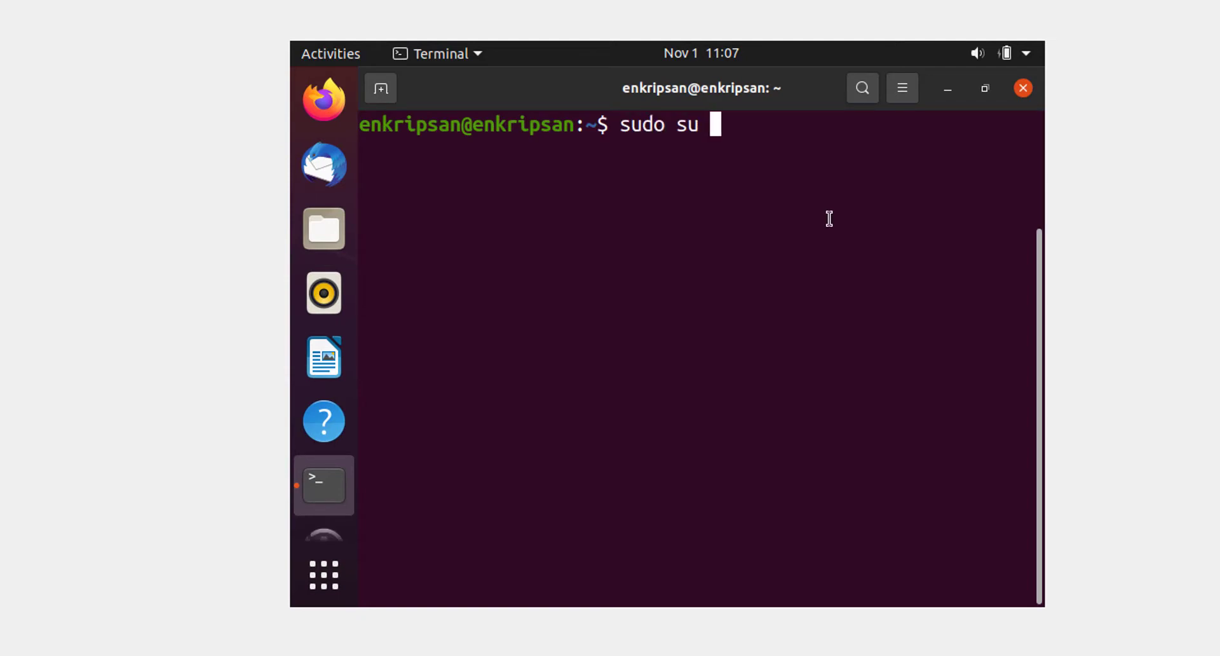
text(- root)
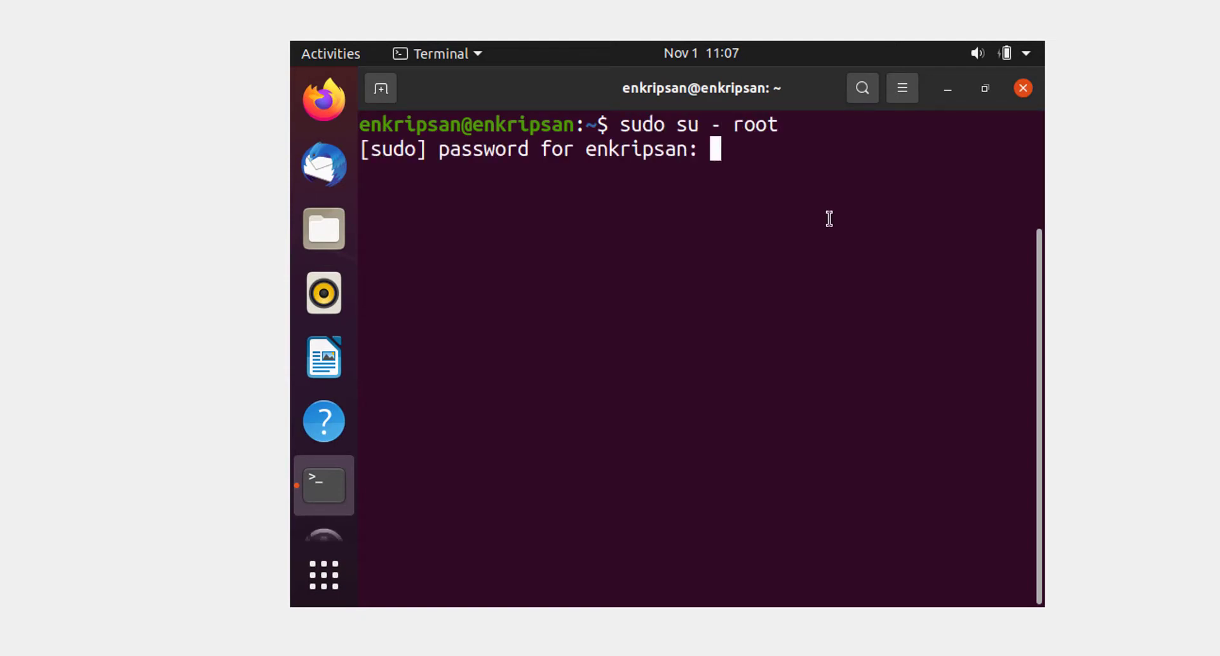